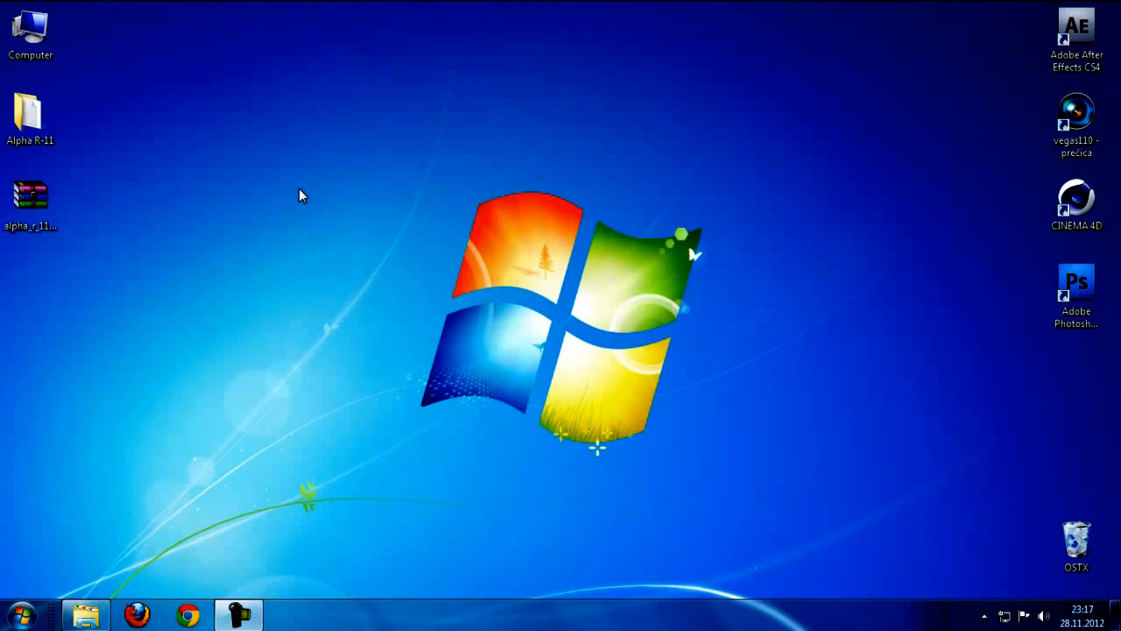
mouse_move(162, 206)
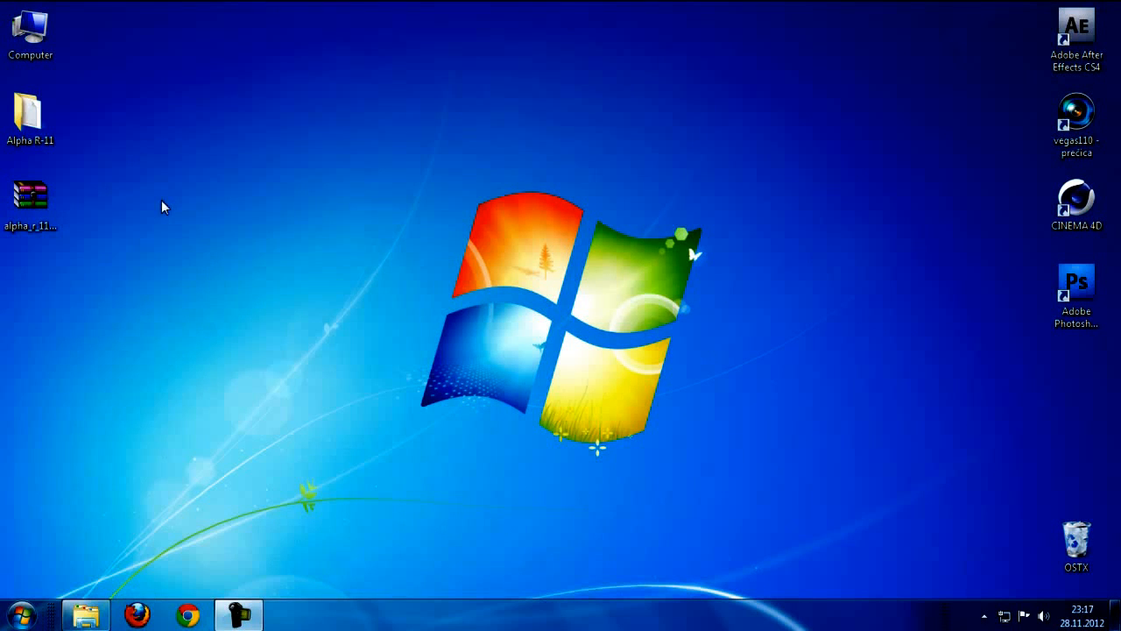
- Select the alpha_r_11by_mr_blade archive on the desktop and show its extraction options
click(30, 113)
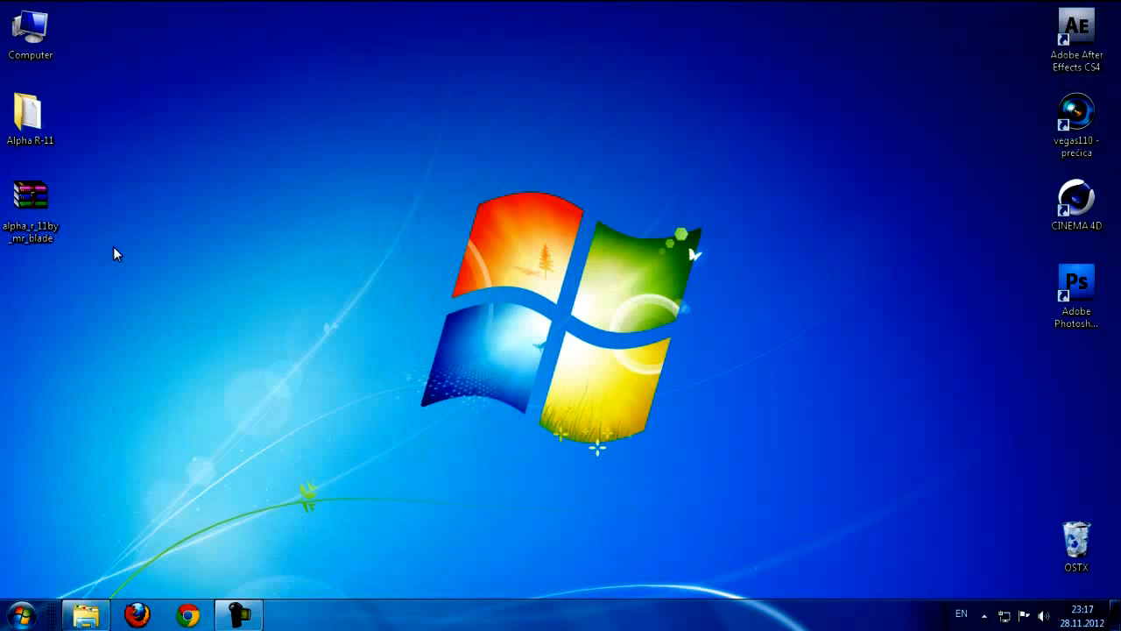
click(30, 192)
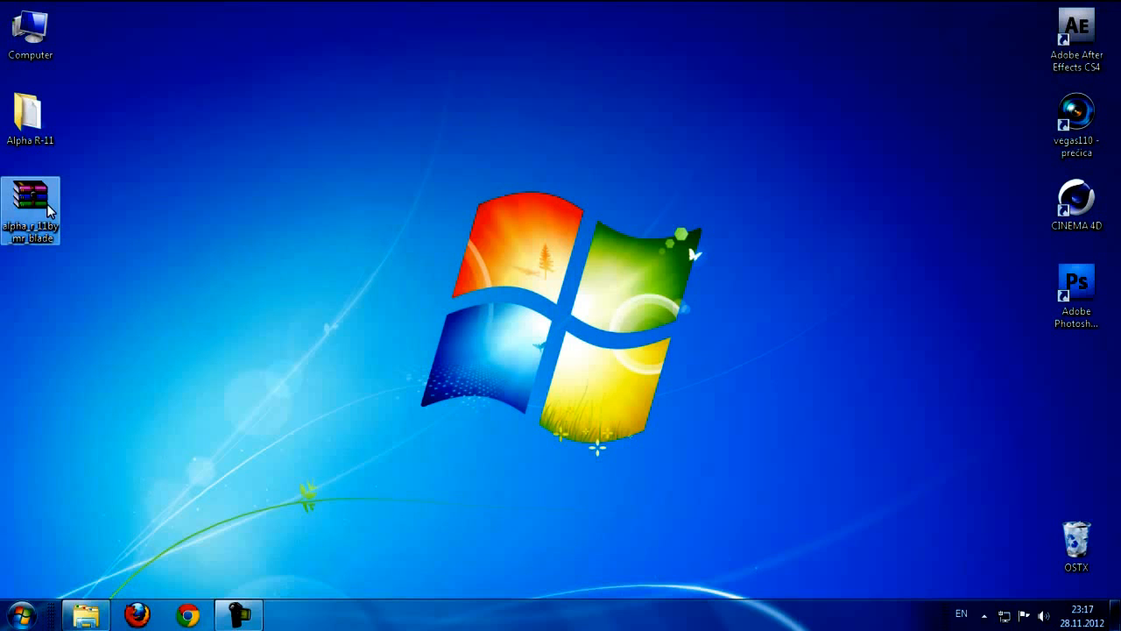
mouse_move(100, 189)
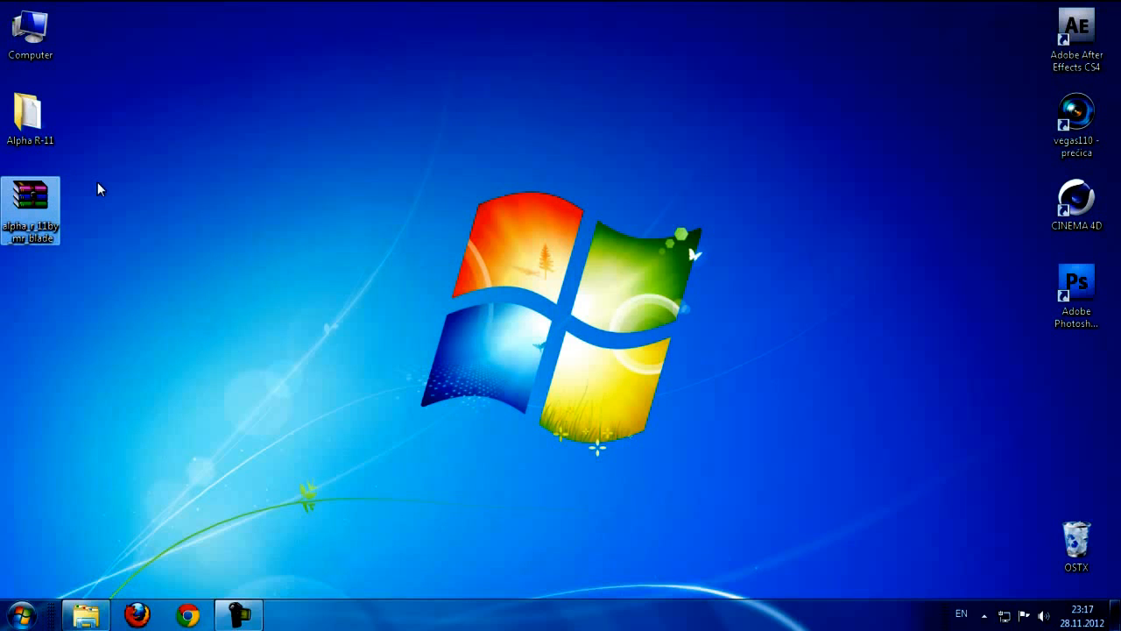
right_click(31, 210)
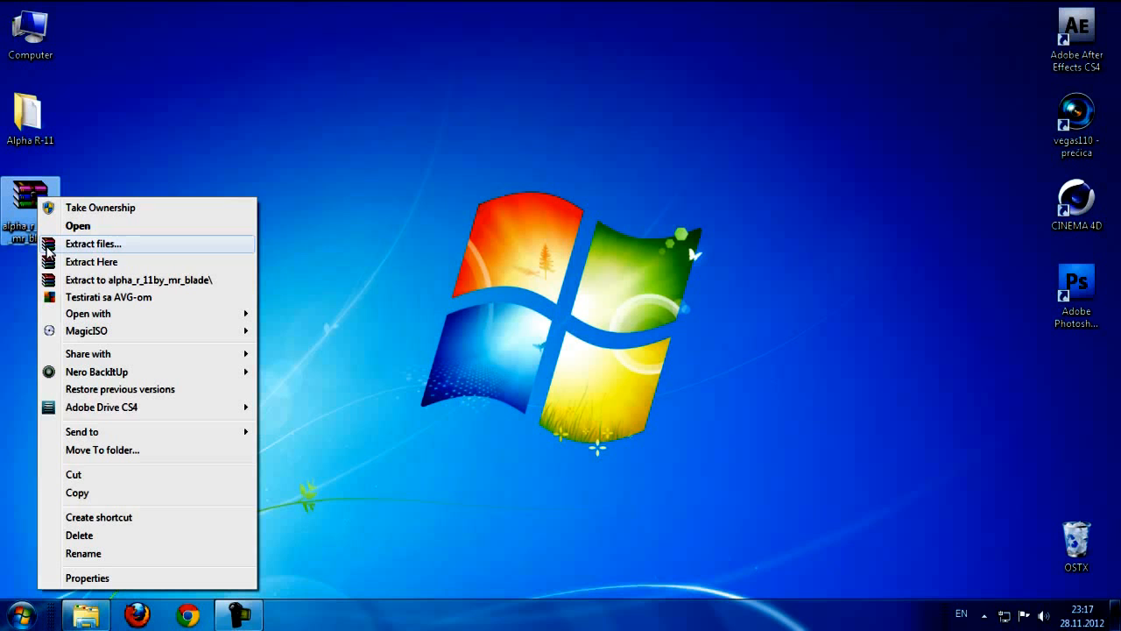
mouse_move(91, 262)
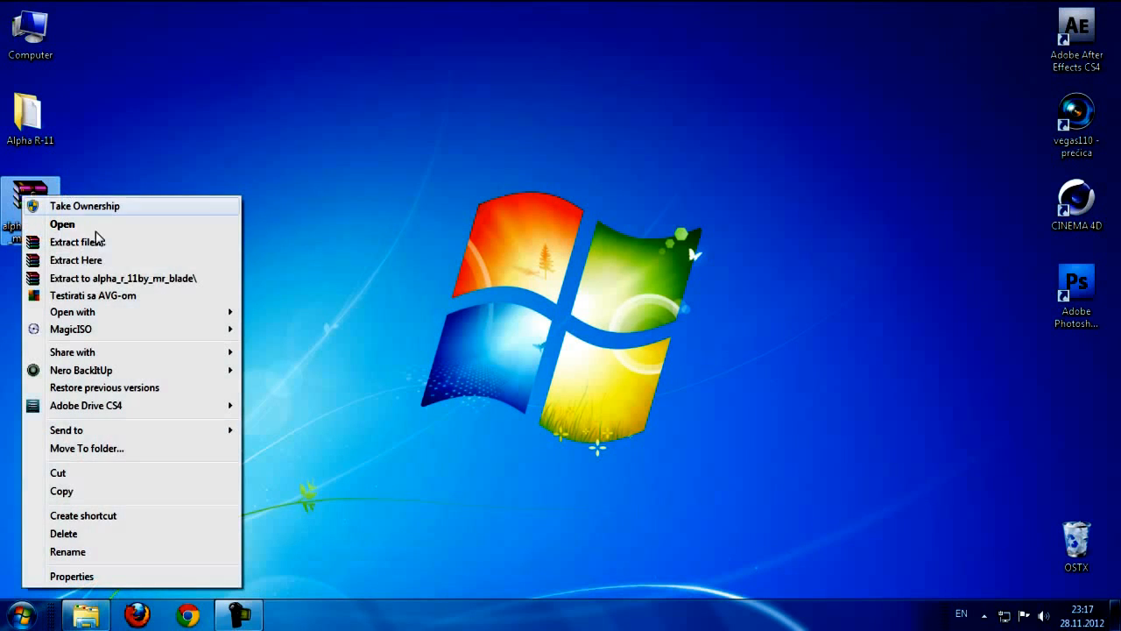
- Open the Alpha R-11 folder and its Tools folder to reach Theme Resource Changer
click(62, 224)
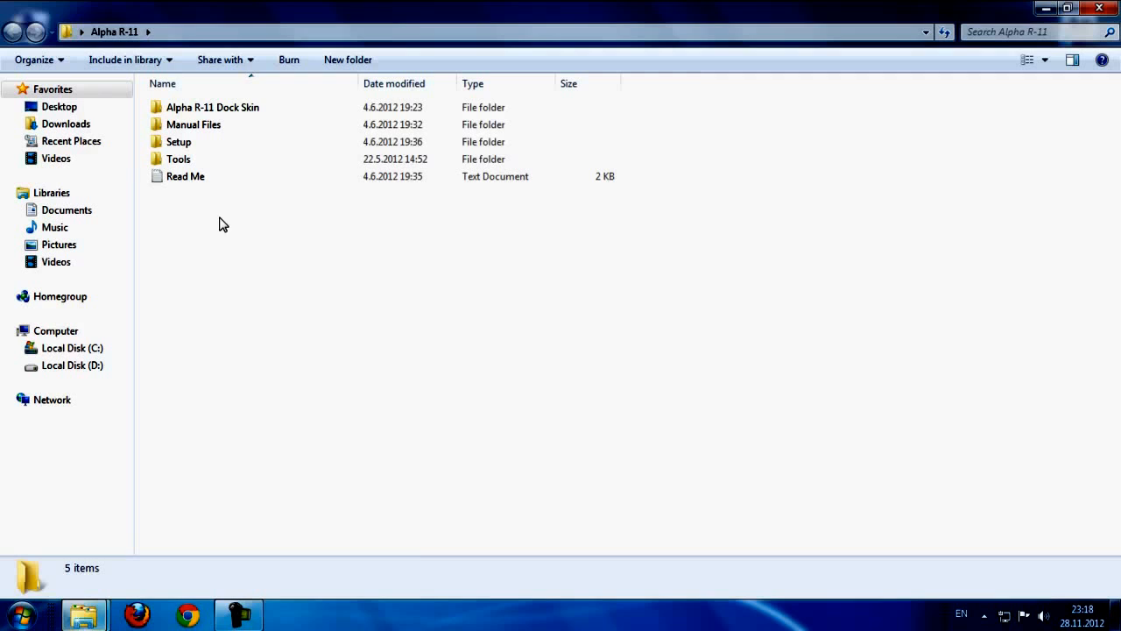
click(179, 159)
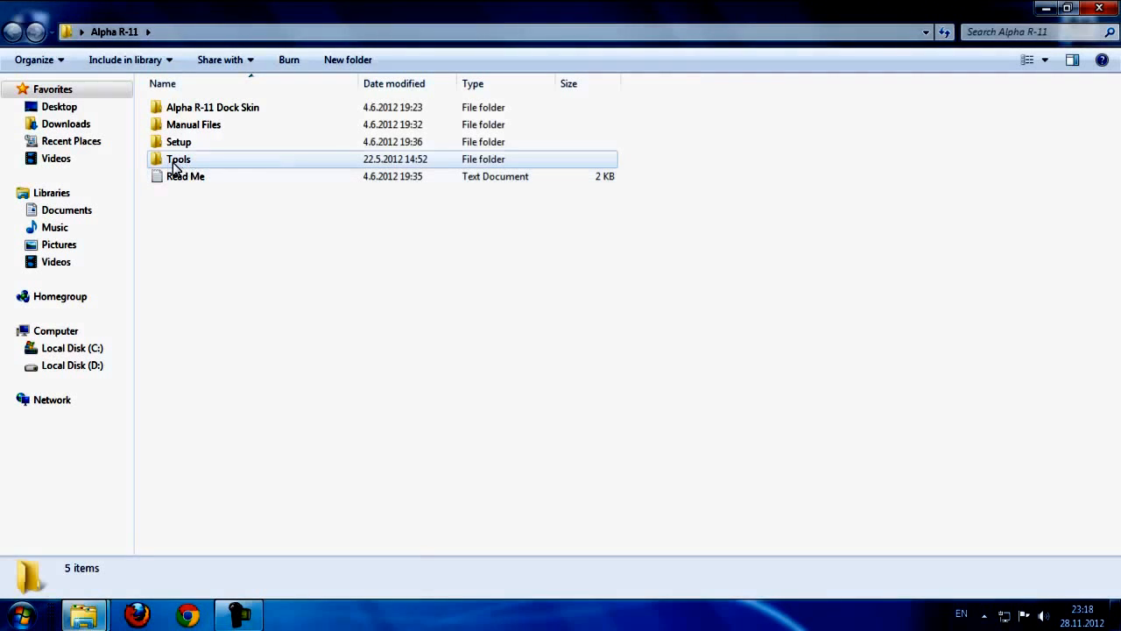
double_click(178, 159)
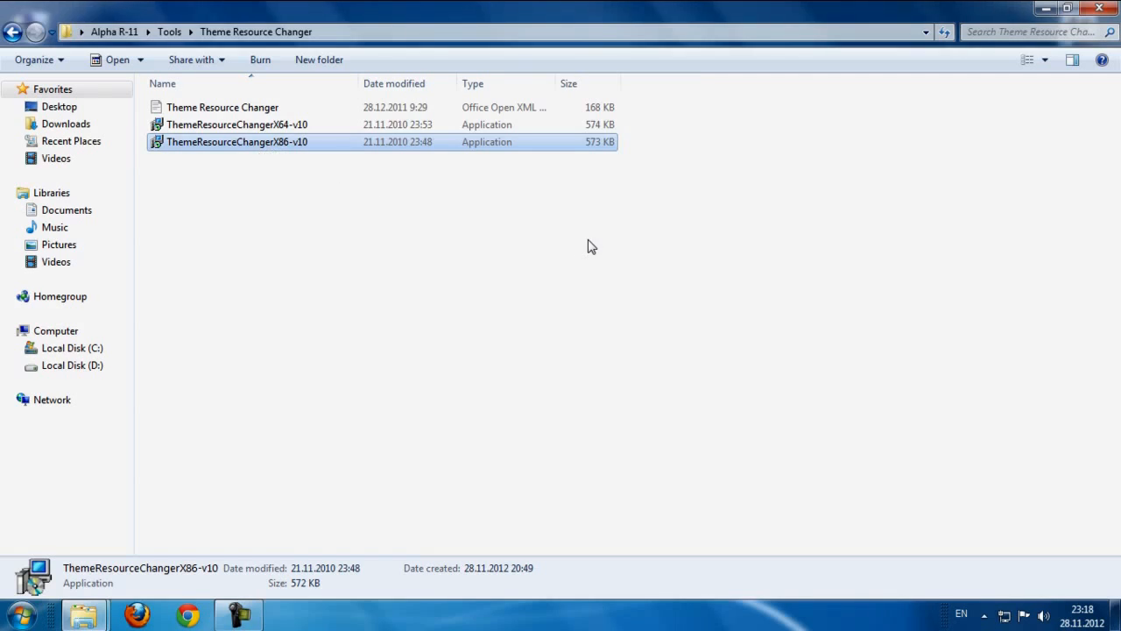
- Run ThemeResourceChangerX86-v10, accept the licence, and dismiss the 'files already exist' notice
double_click(236, 141)
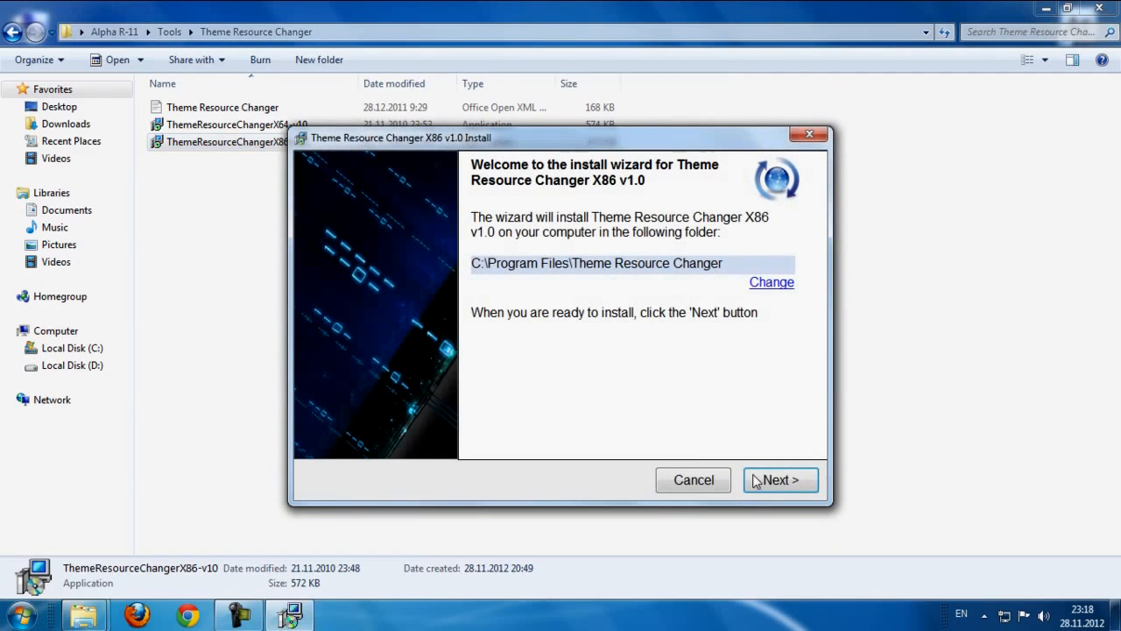
click(779, 480)
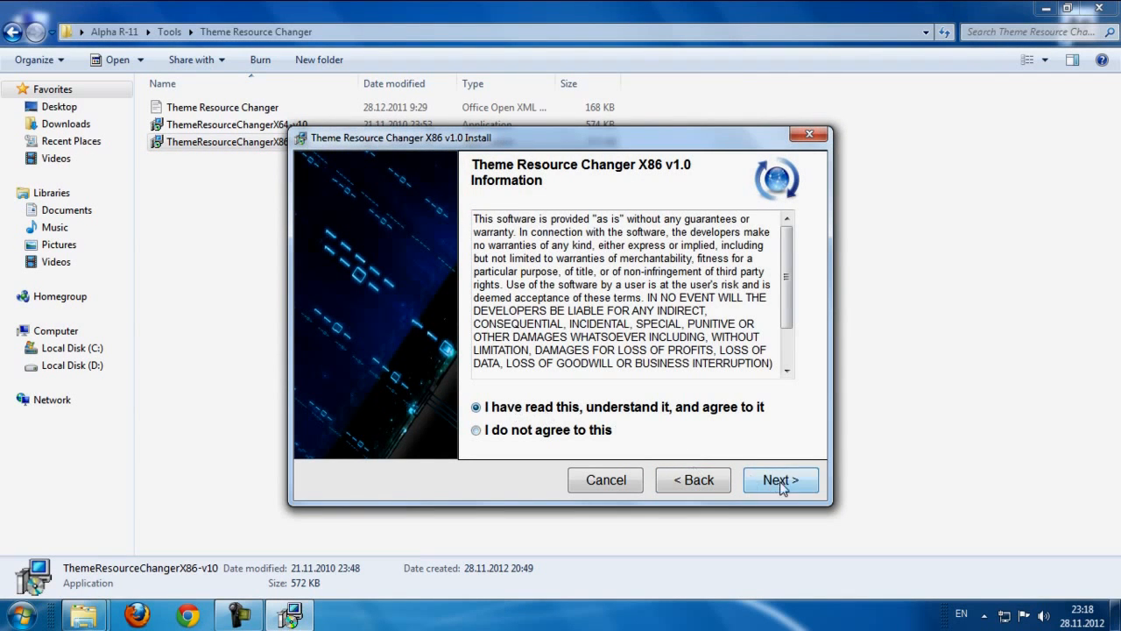
click(778, 479)
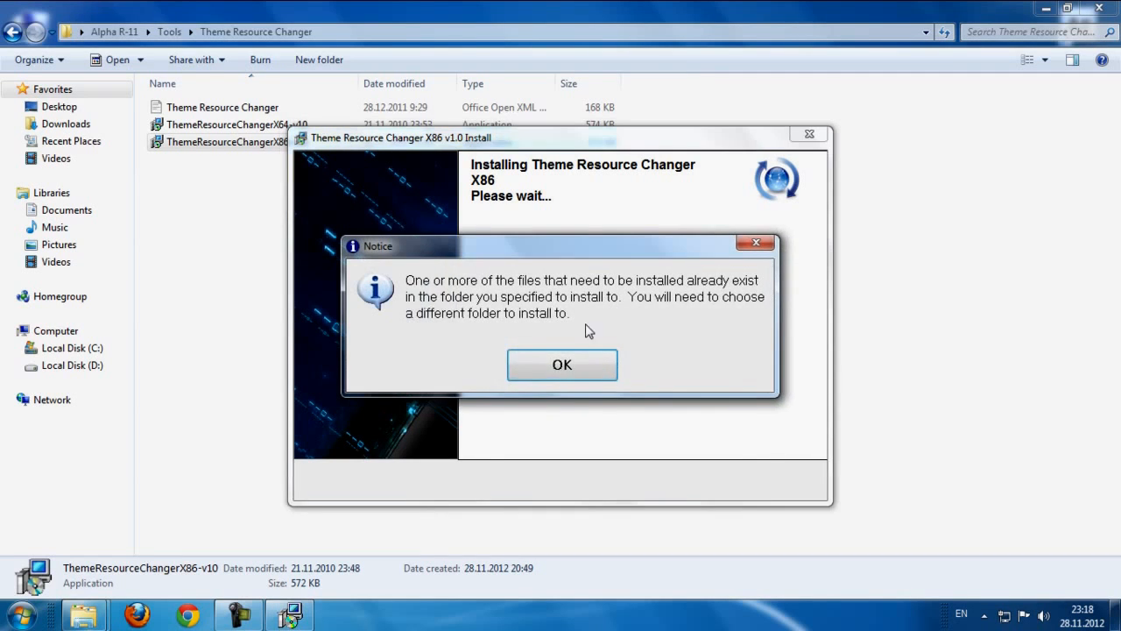
click(562, 364)
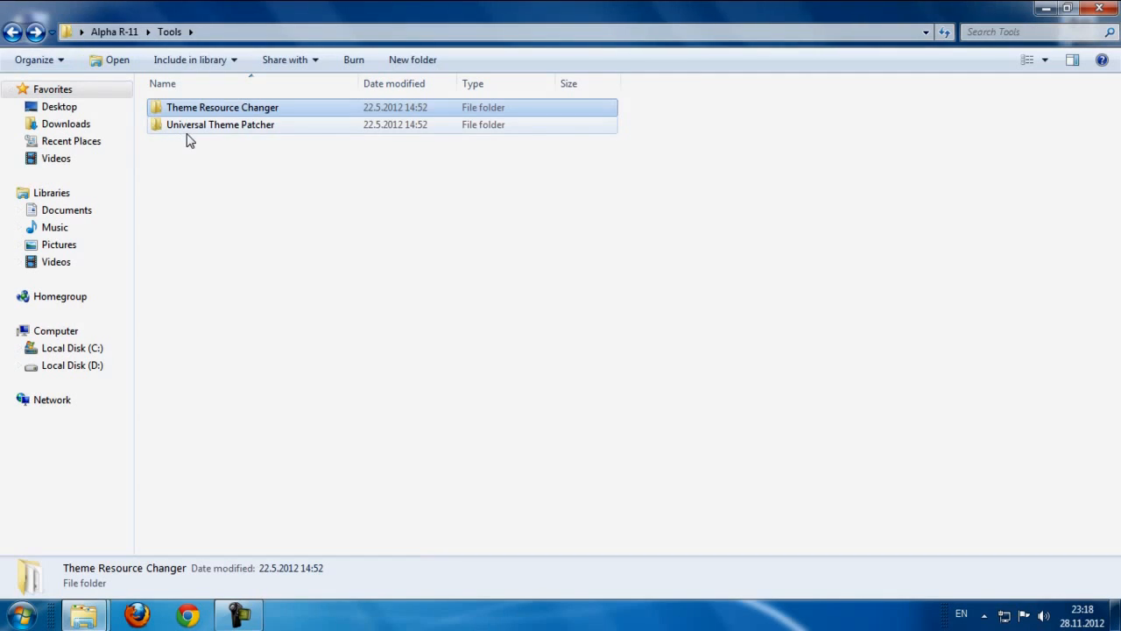
- Launch UniversalThemePatcher-x86 in English, verify all three DLLs are patched, then close it
double_click(219, 124)
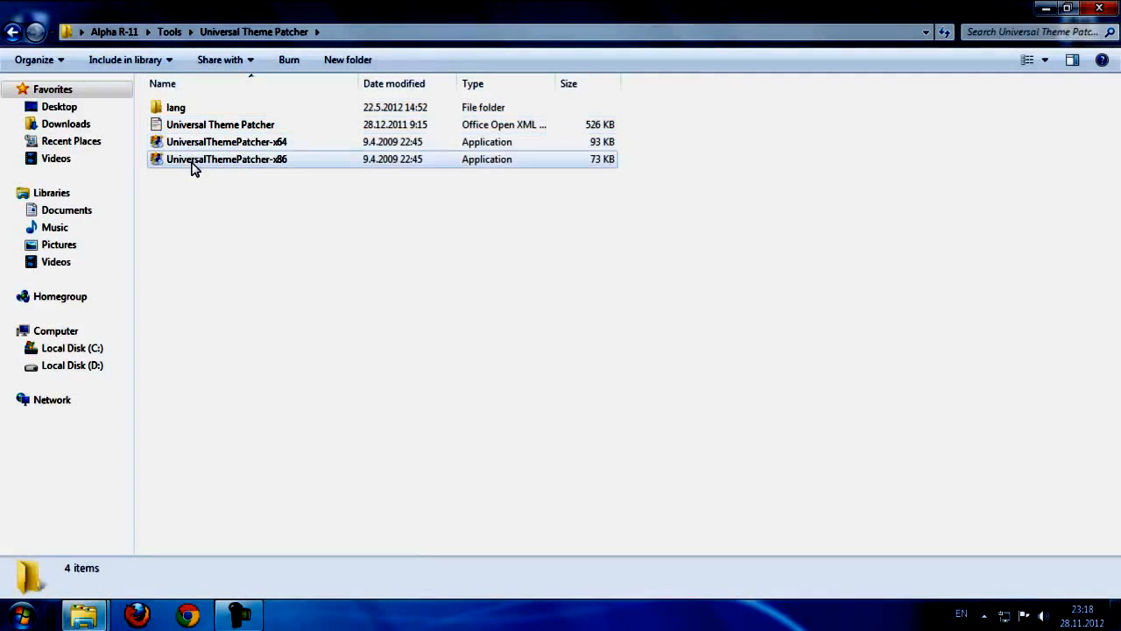
double_click(226, 159)
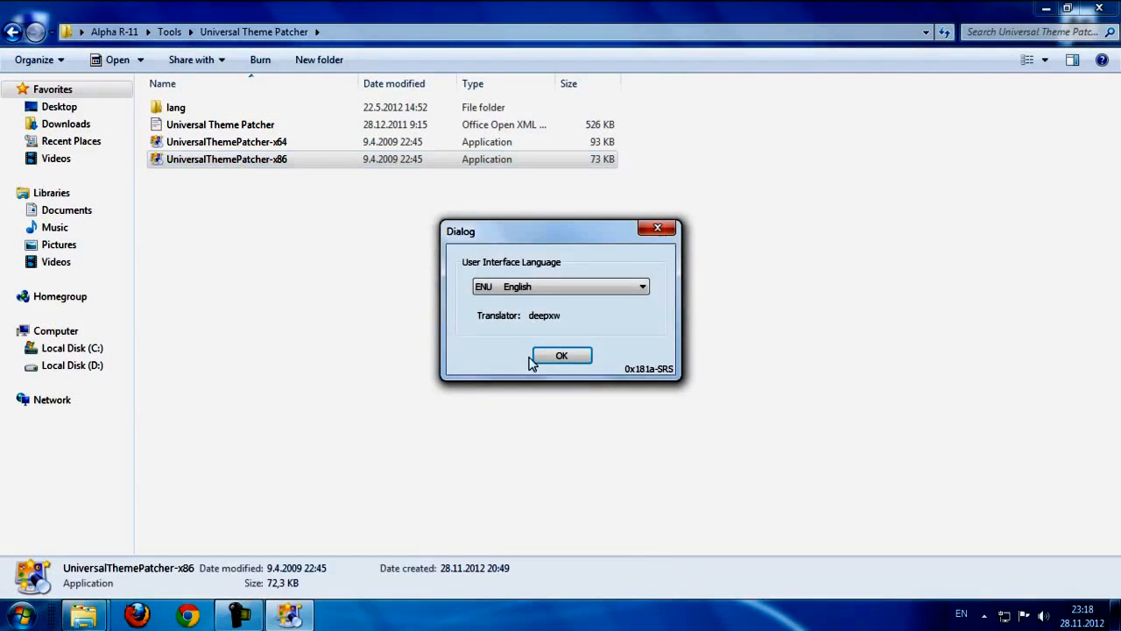
click(561, 355)
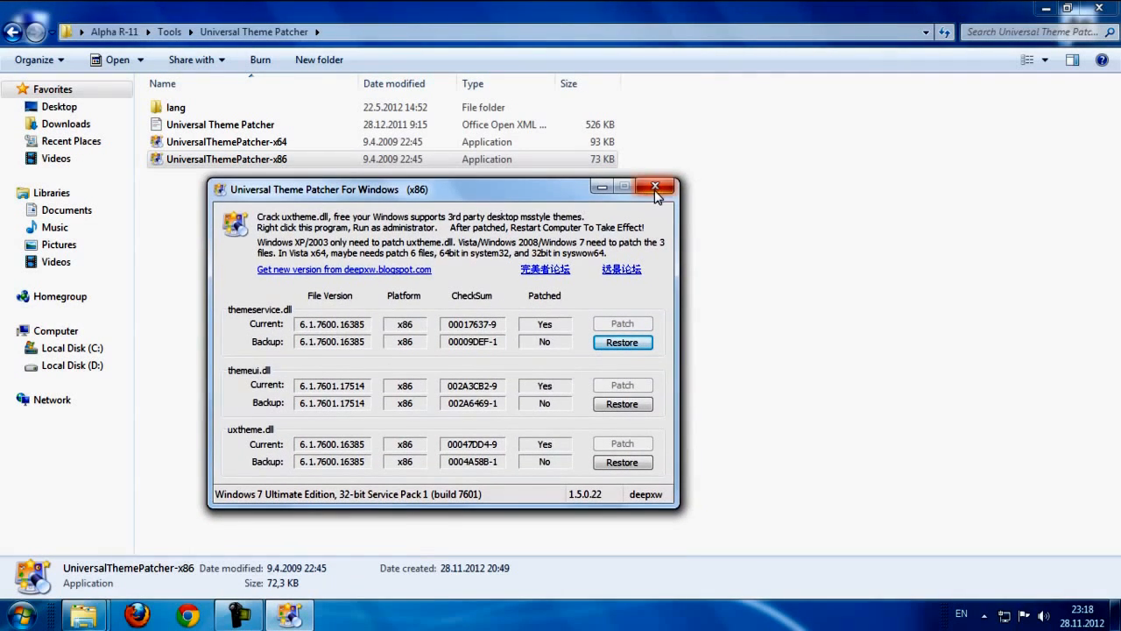
click(655, 187)
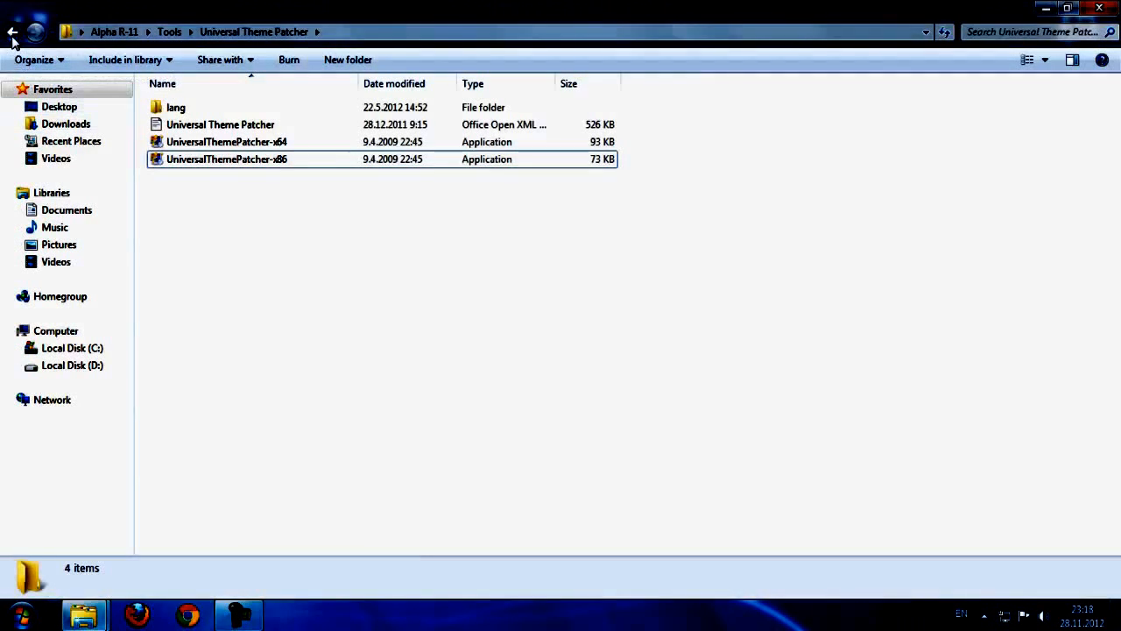
- Copy the Alpha R-11 Dock Skin folder into D:\Program Files\RocketDock\Skins, merging with the existing copy
click(13, 33)
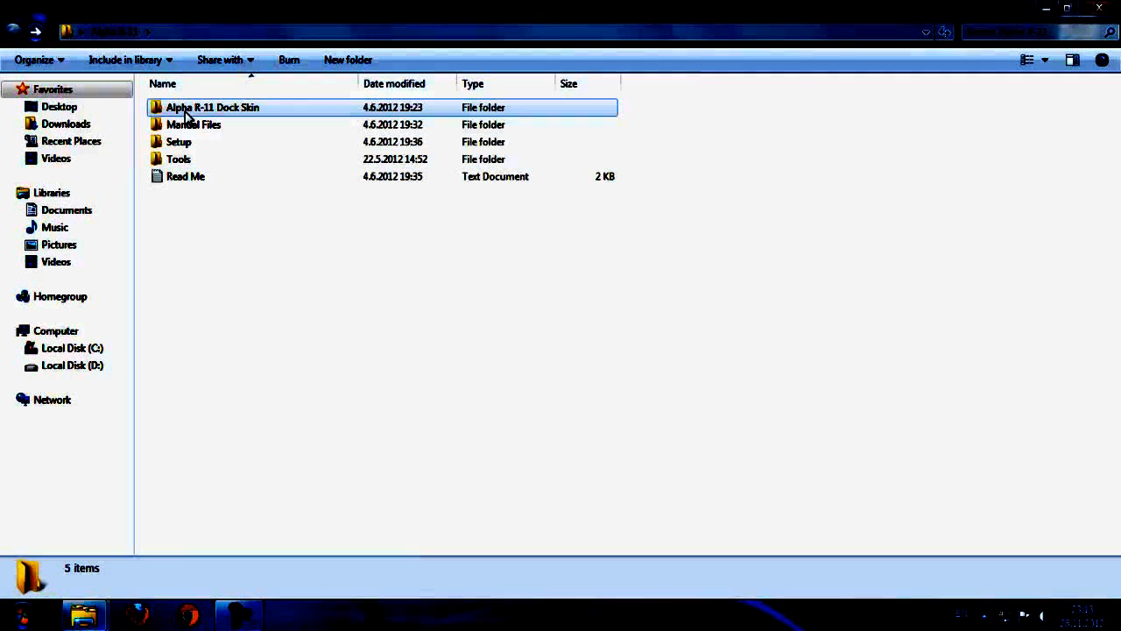
double_click(212, 107)
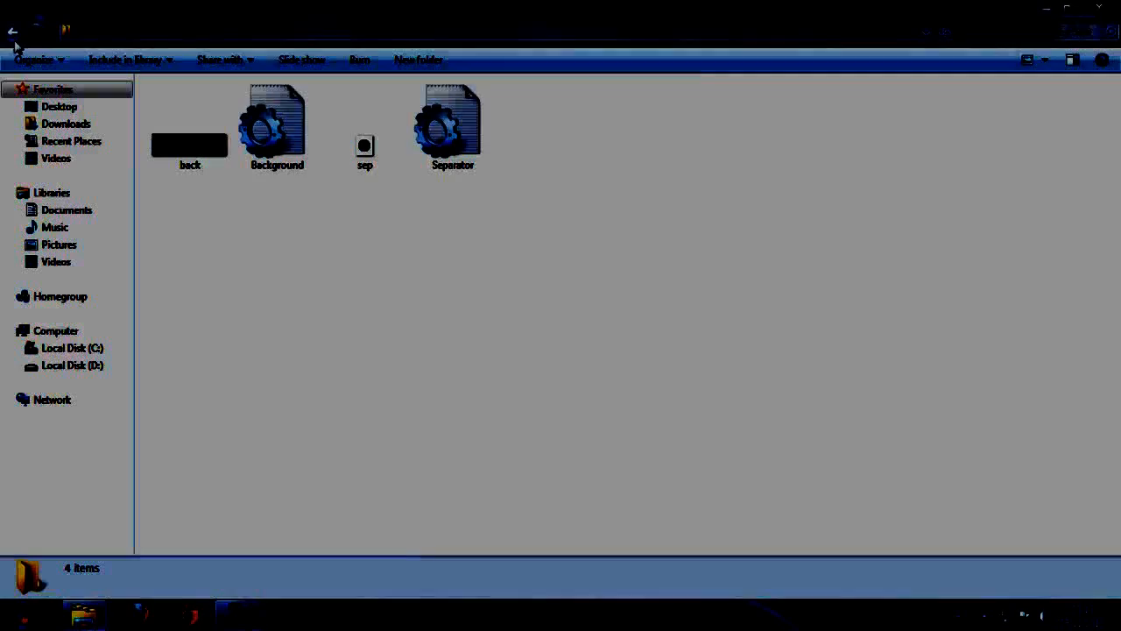
right_click(179, 106)
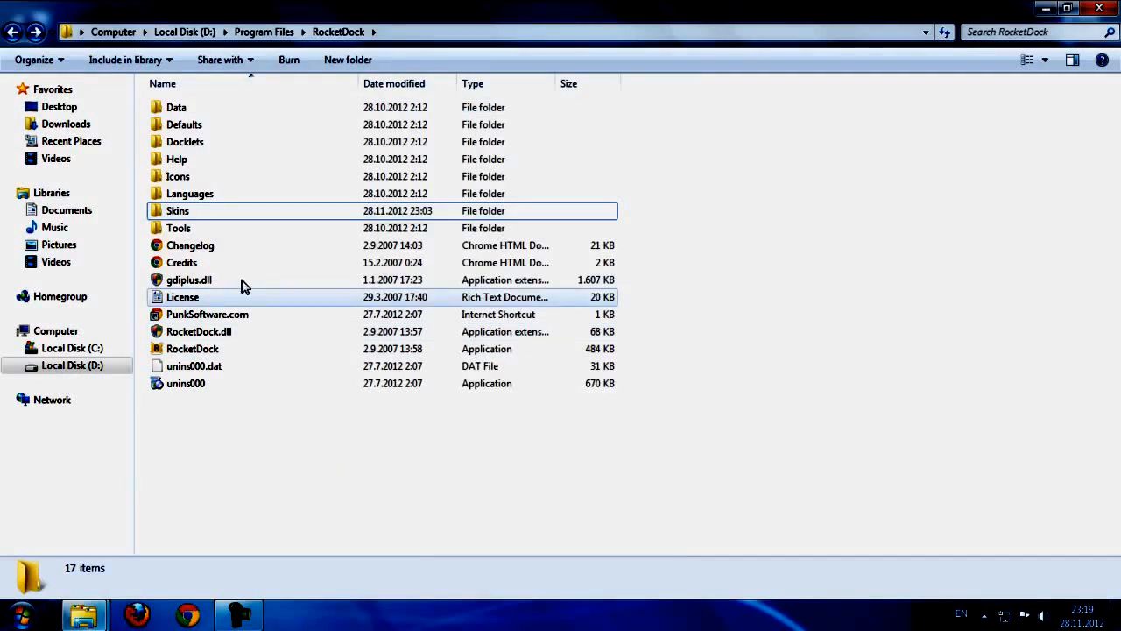
double_click(177, 210)
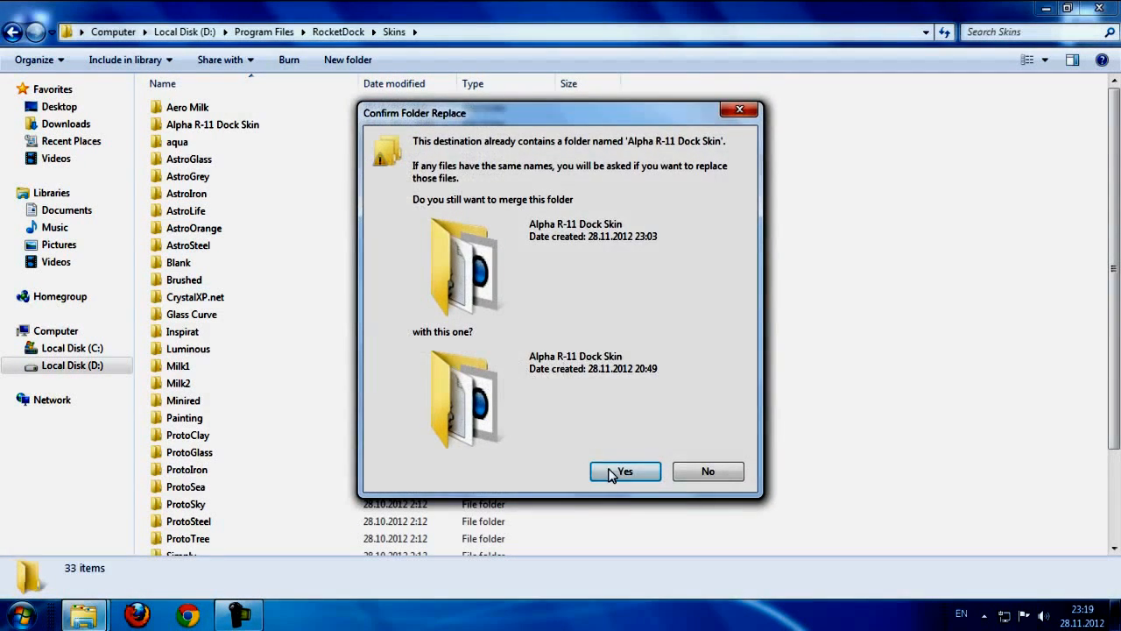
click(625, 472)
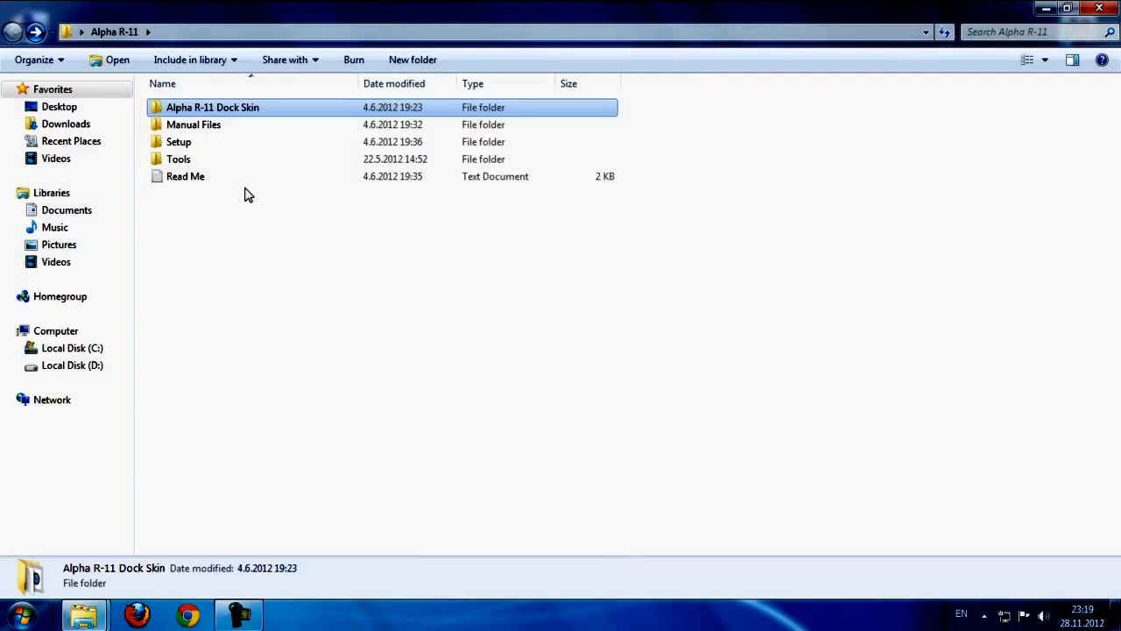
- Copy timedate.cpl from Manual Files and browse to C:\Windows\System32
click(194, 124)
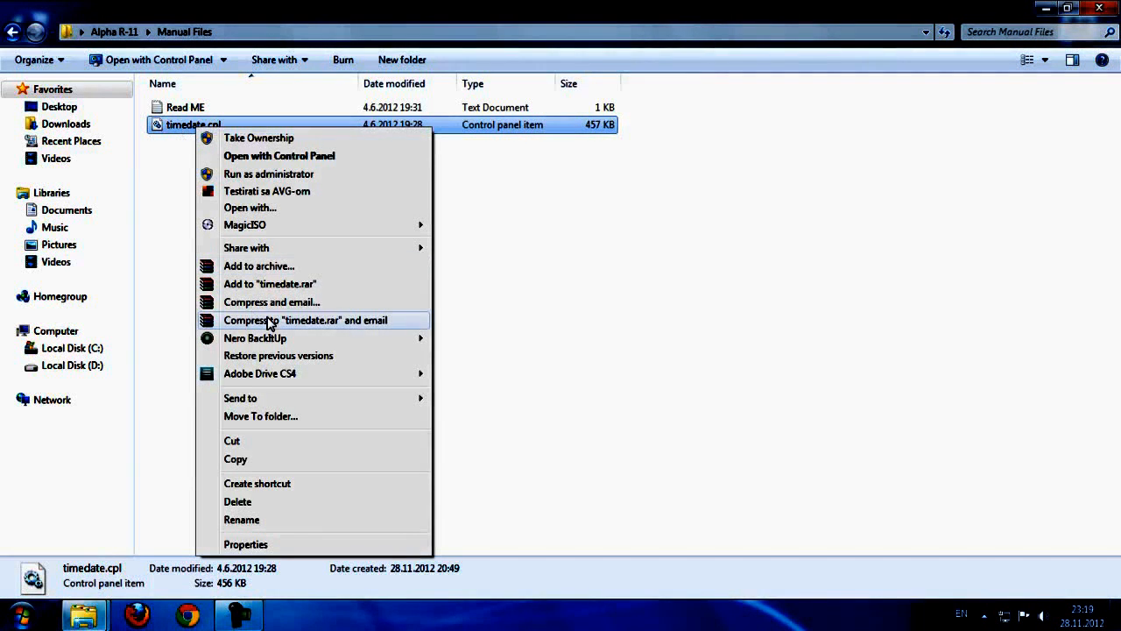
mouse_move(250, 207)
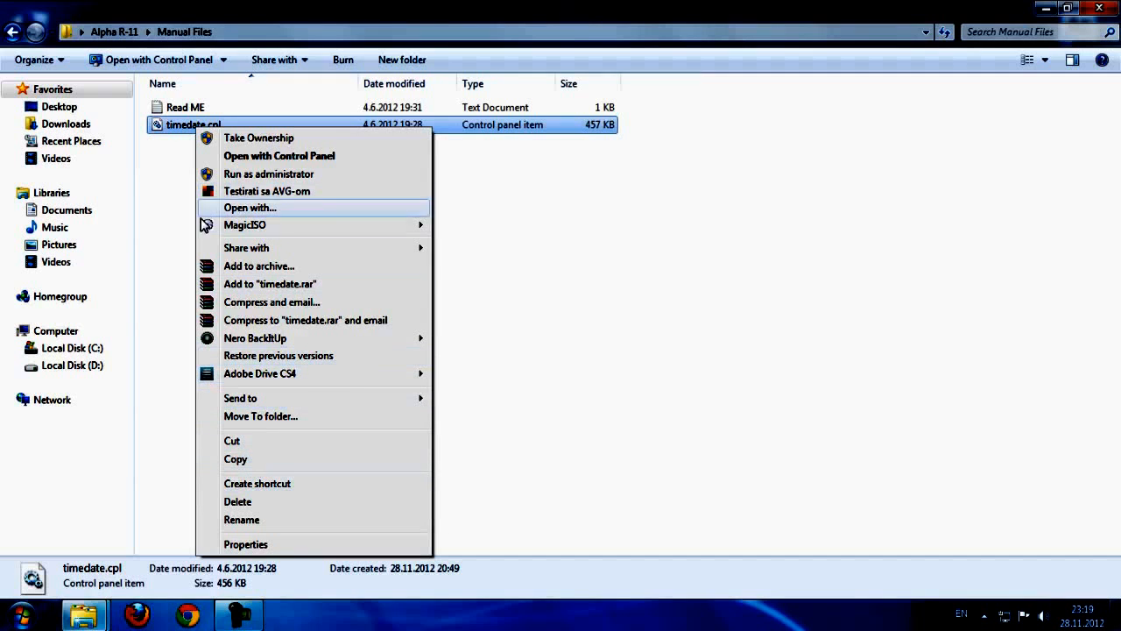
mouse_move(317, 441)
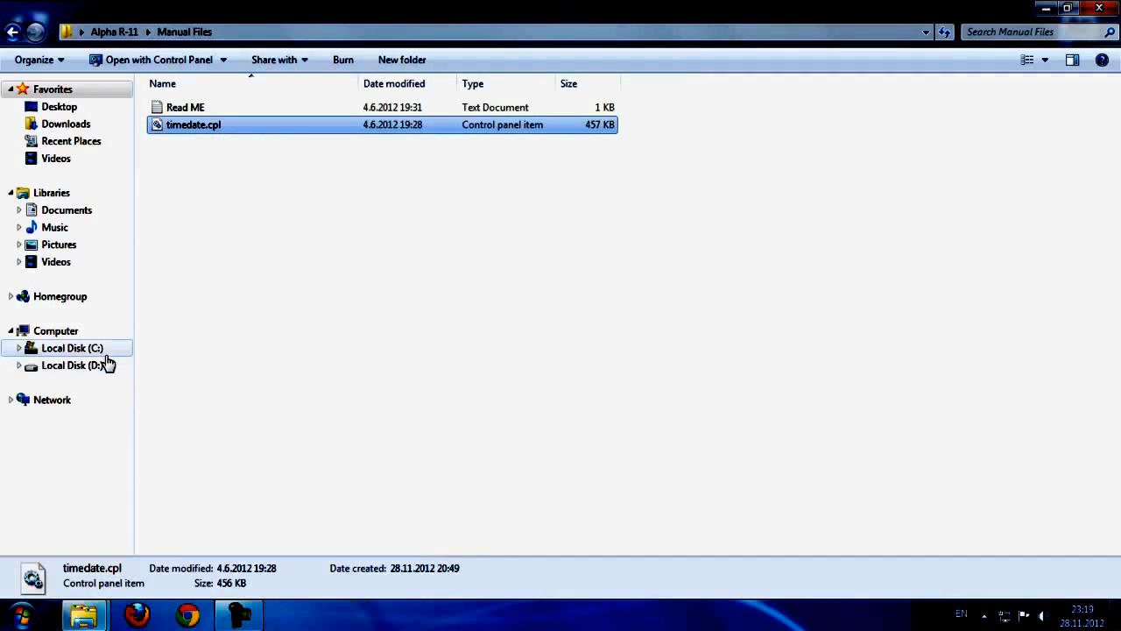
click(72, 348)
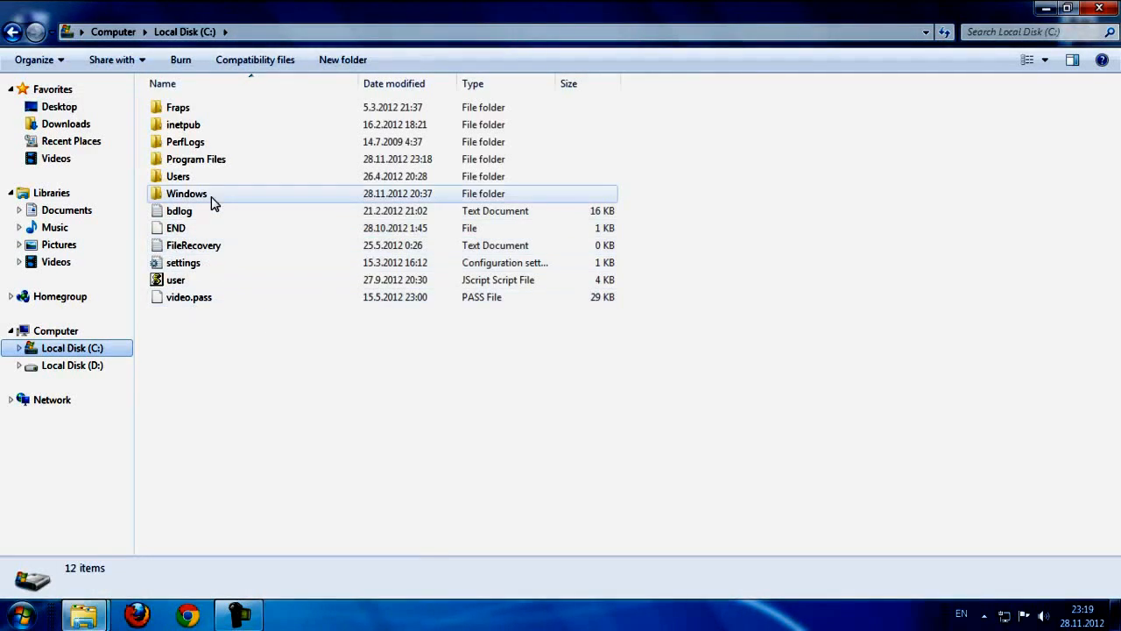
double_click(187, 194)
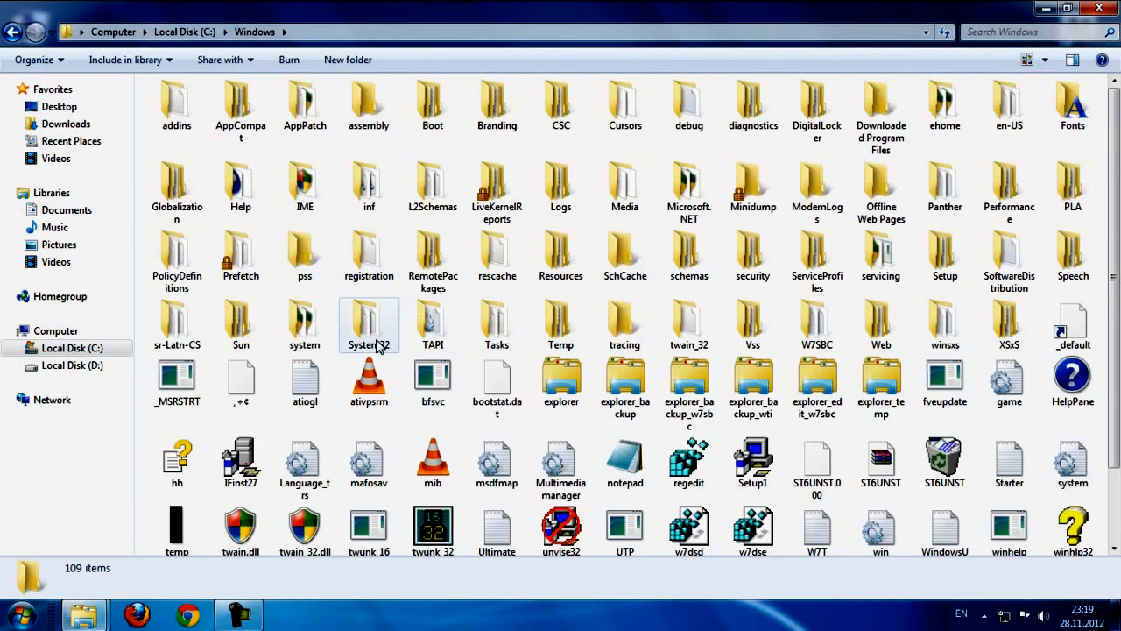
double_click(369, 324)
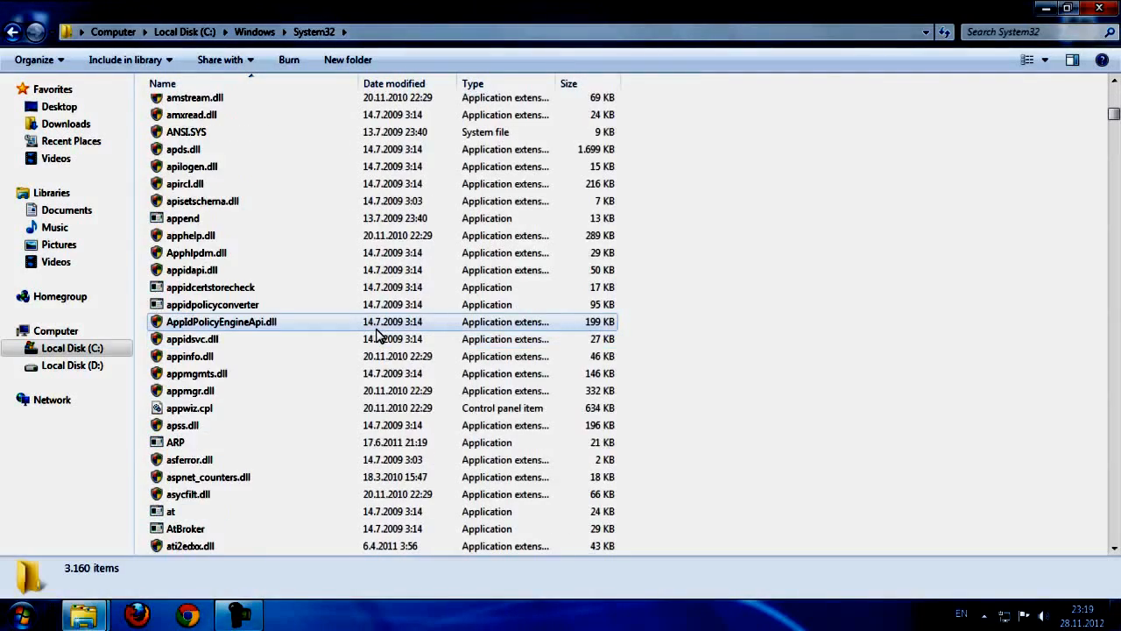
scroll(down, 3)
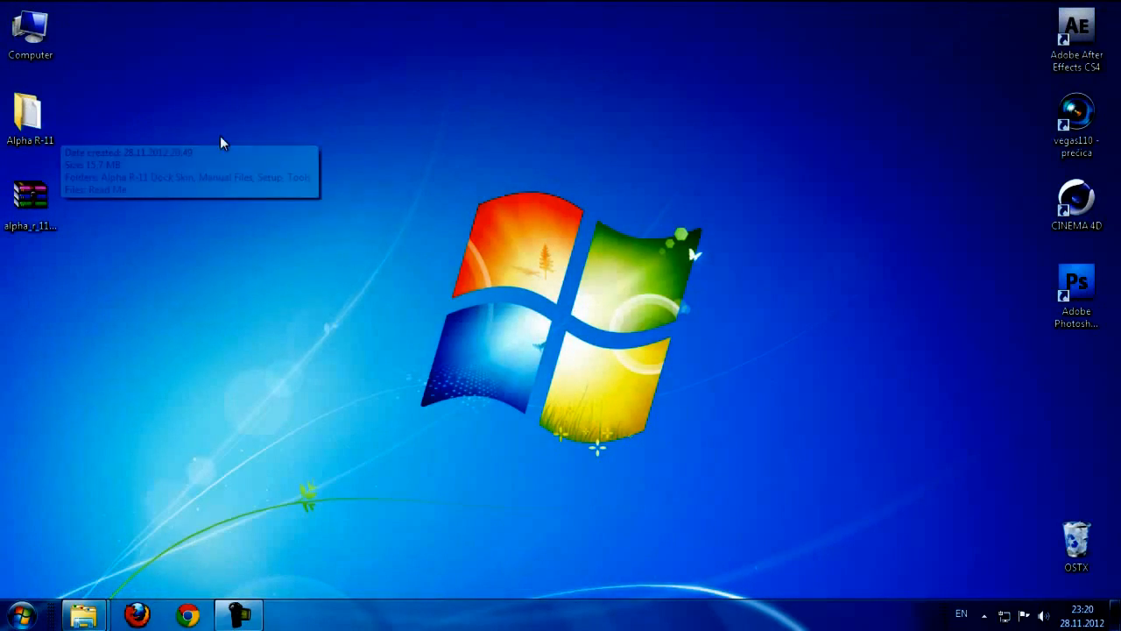
- Open the Alpha R-11 Read Me in Notepad and highlight the warning about replacing timedate.cpl
double_click(29, 114)
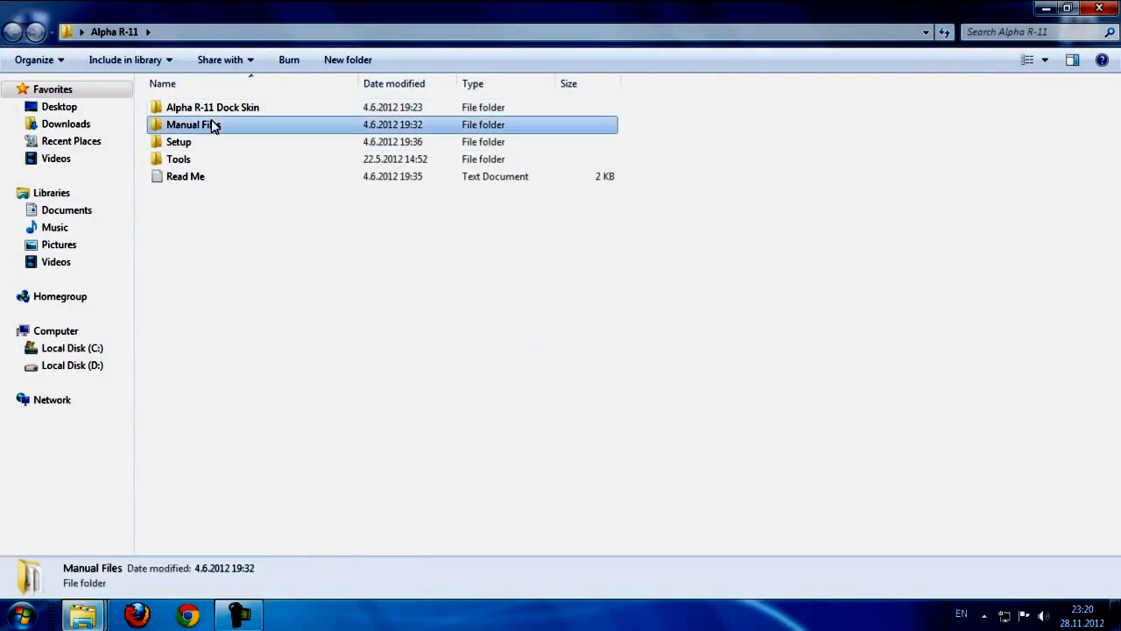
double_click(185, 176)
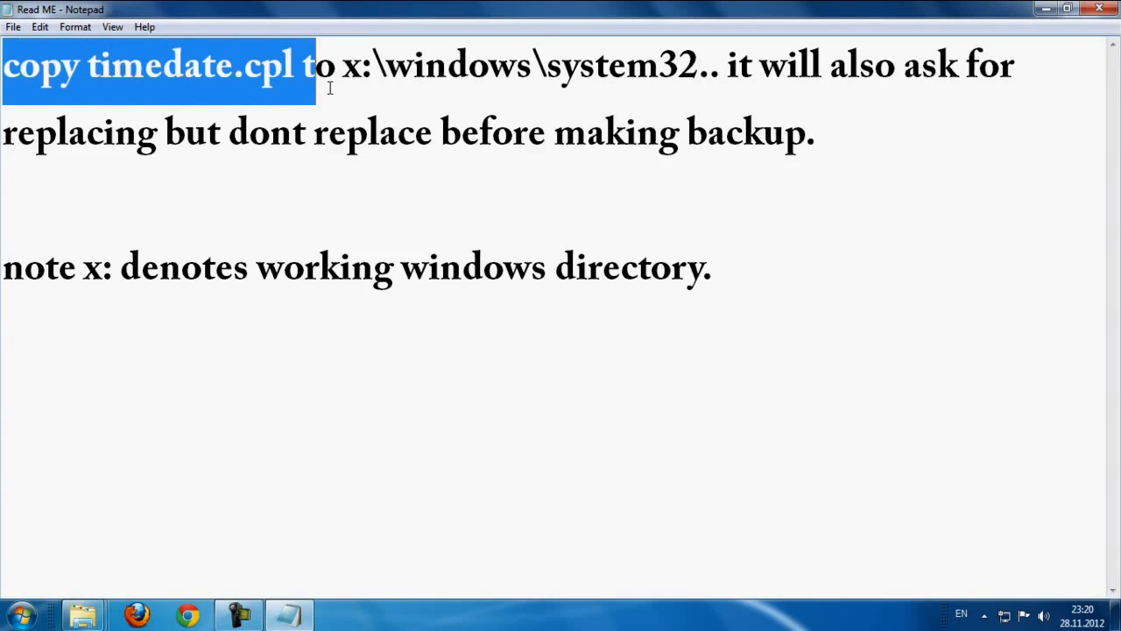
click(364, 66)
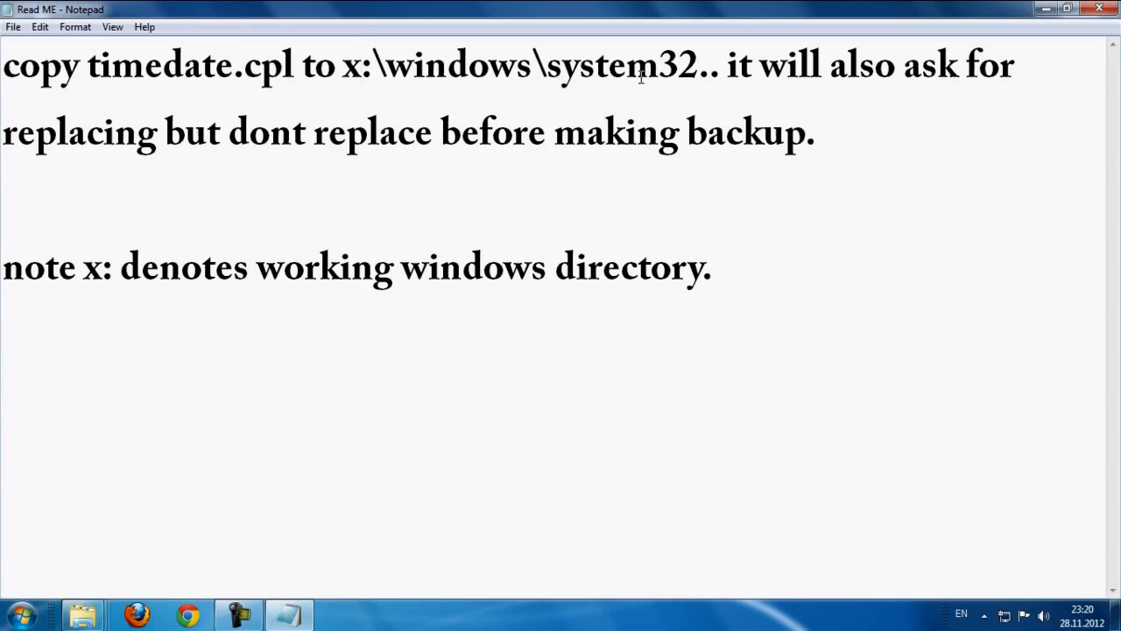
click(361, 65)
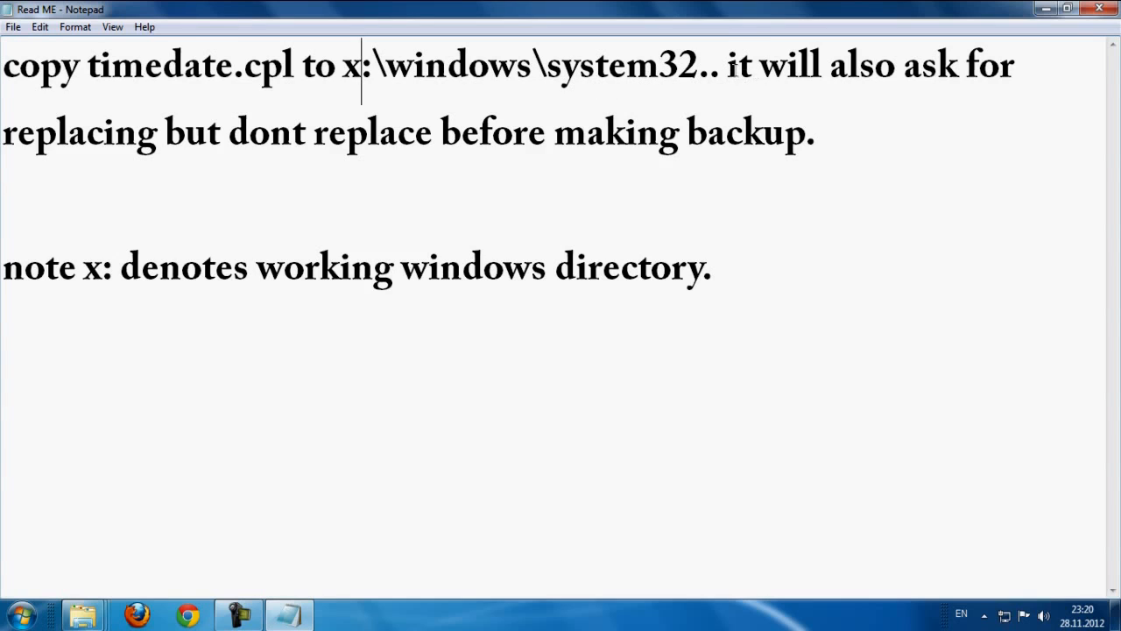
drag(726, 65, 1013, 65)
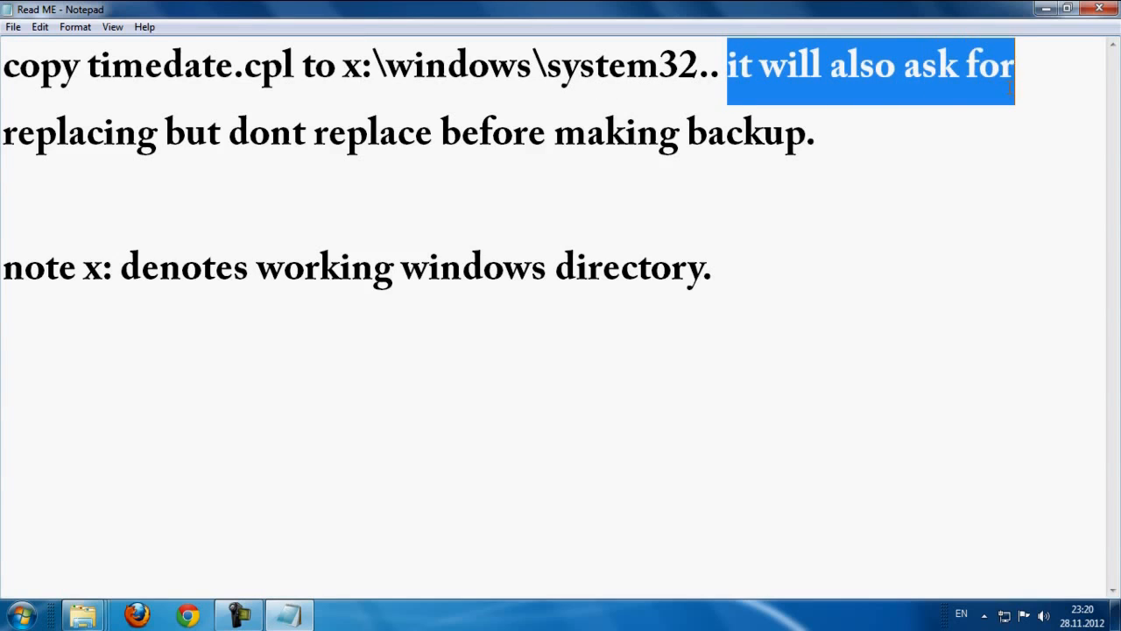
mouse_move(407, 149)
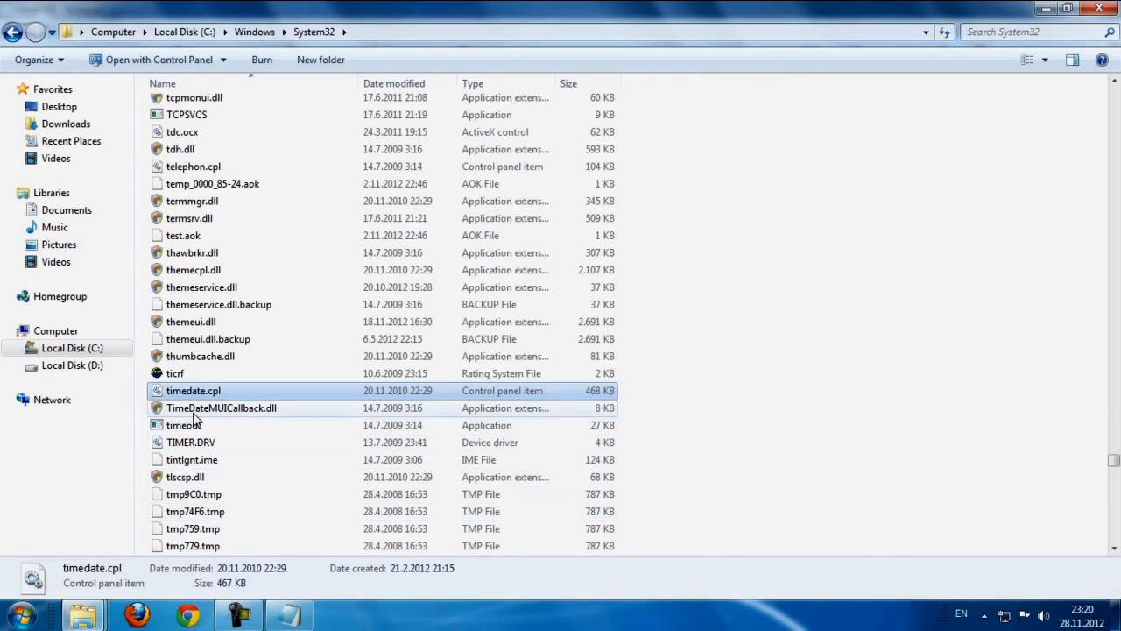
- Rename the original timedate.cpl in System32 as a backup, paste the theme's copy, check details
right_click(193, 391)
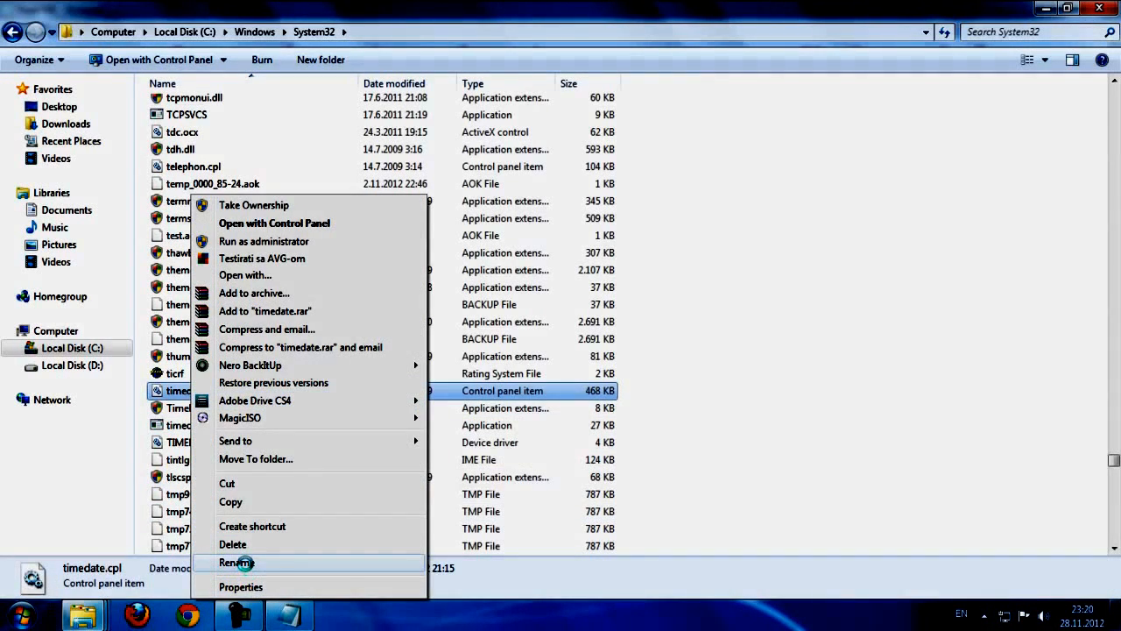
click(234, 561)
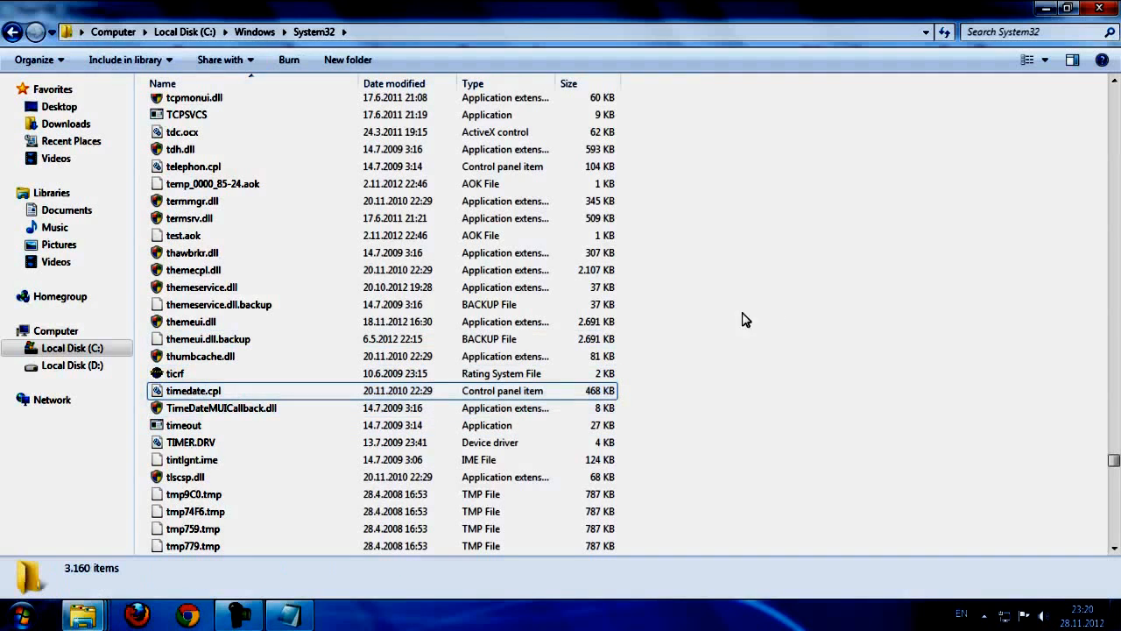
right_click(745, 320)
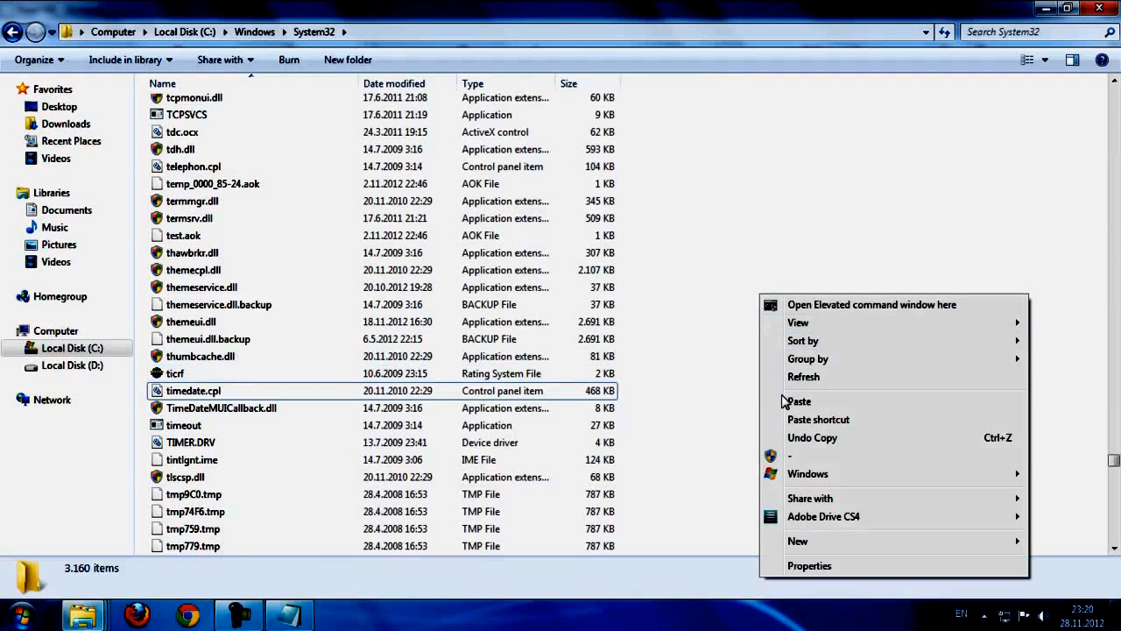
mouse_move(797, 401)
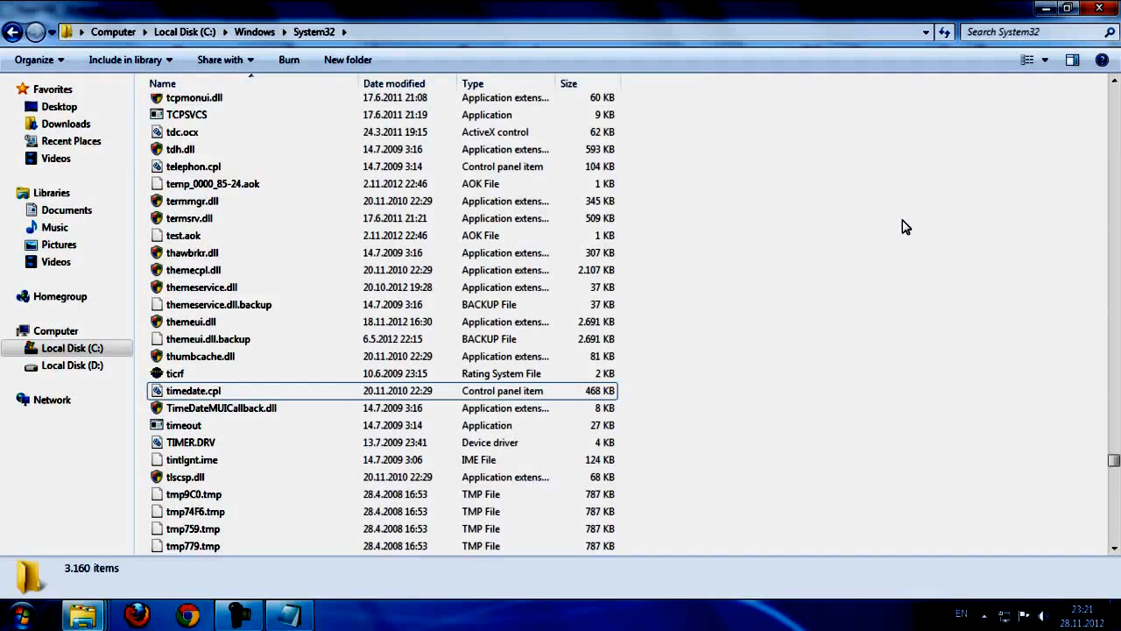
mouse_move(830, 266)
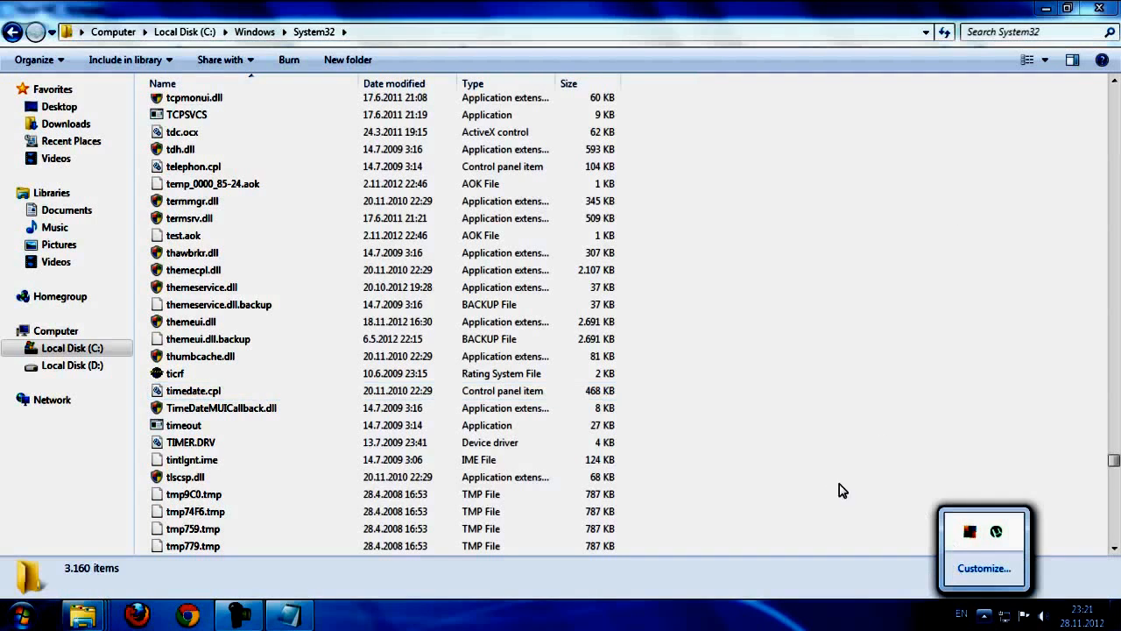
click(193, 391)
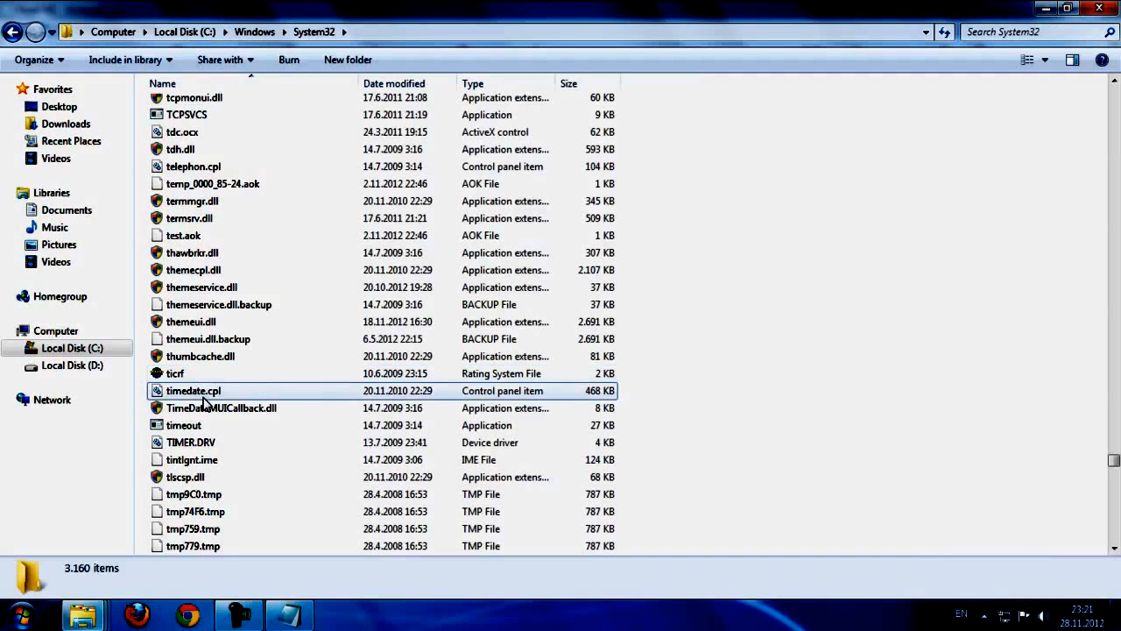
click(193, 390)
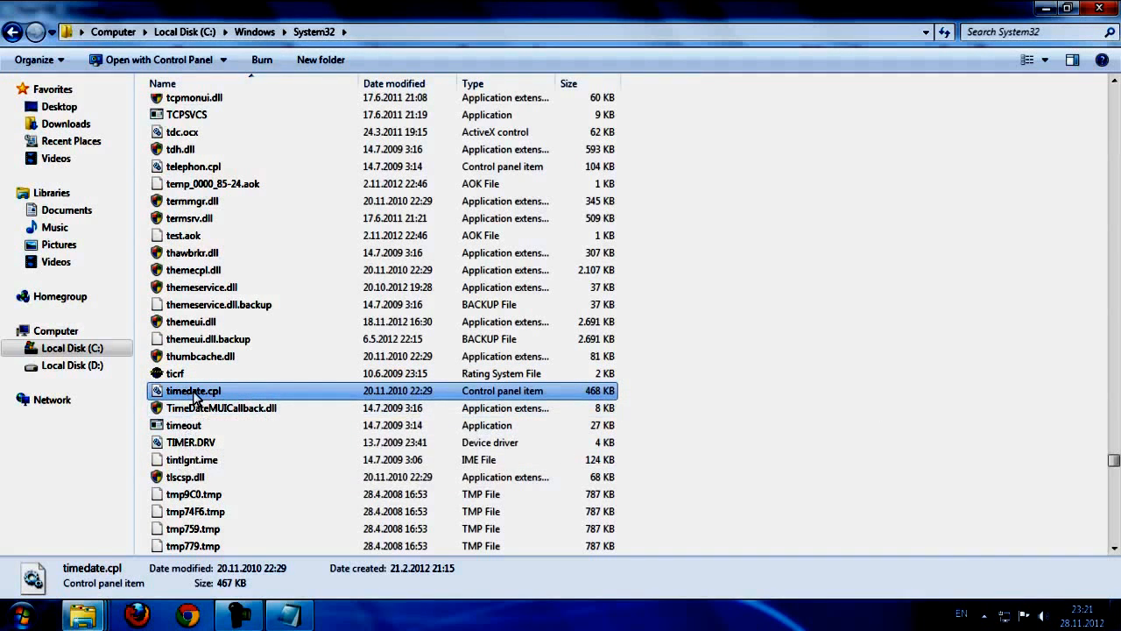
mouse_move(184, 398)
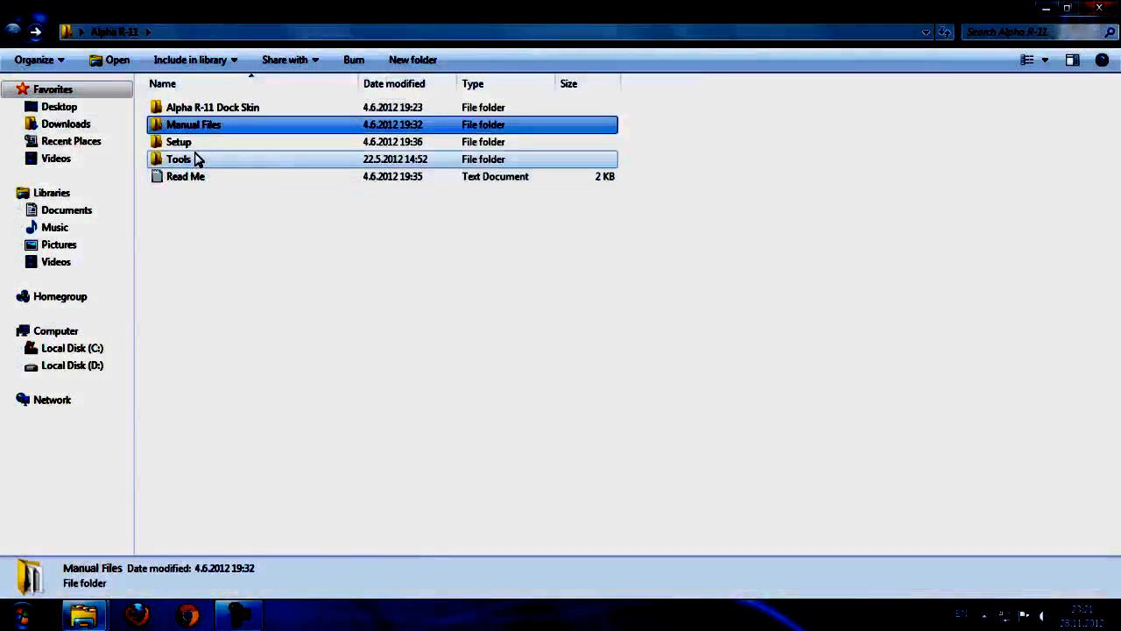
- Run Alpha R-11 Setup from the Setup folder, install it, and finish to apply the theme
double_click(179, 142)
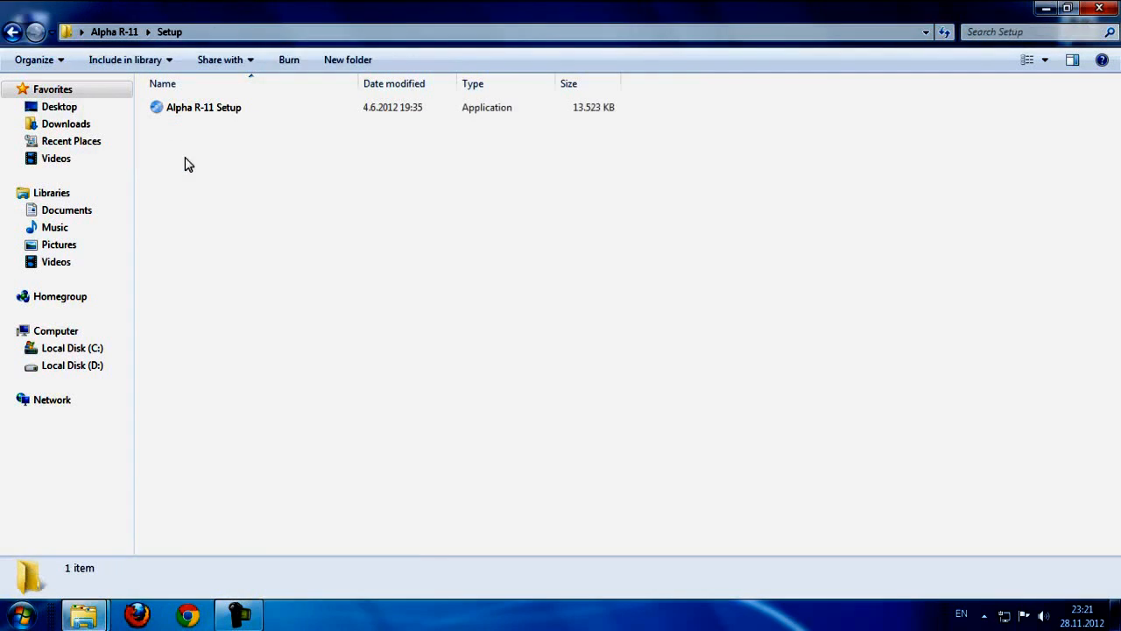
double_click(203, 107)
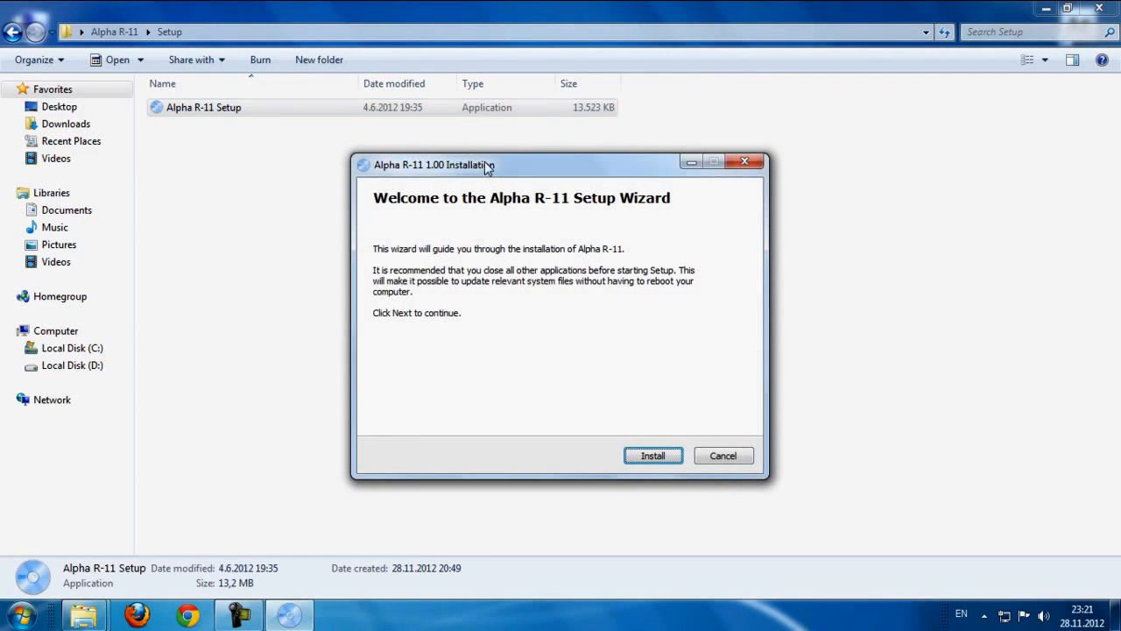
click(653, 456)
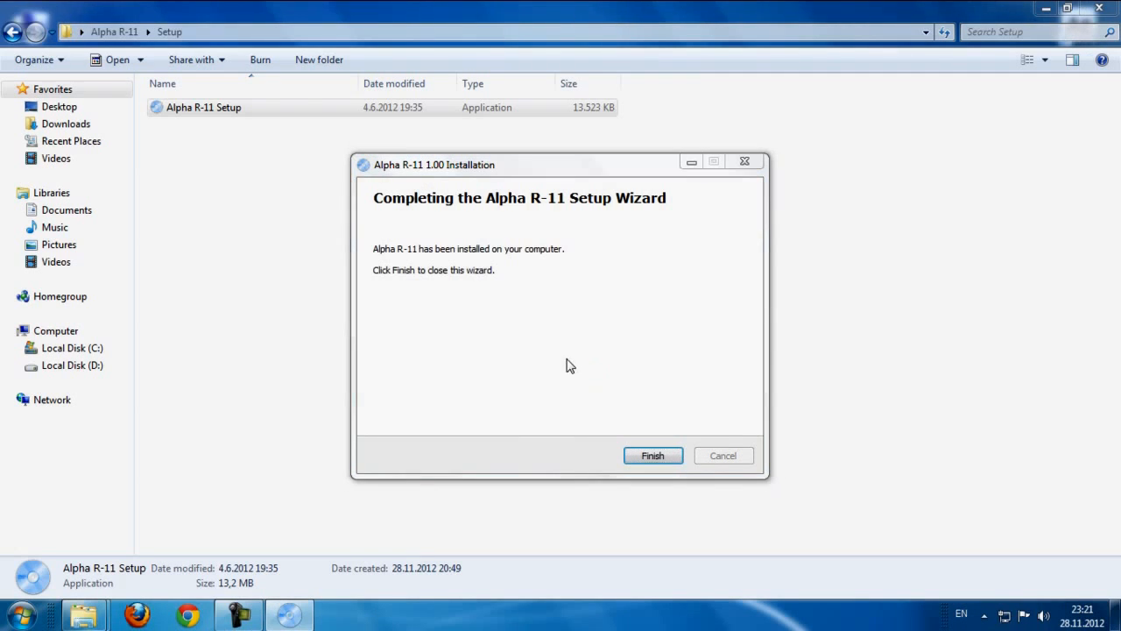
click(652, 455)
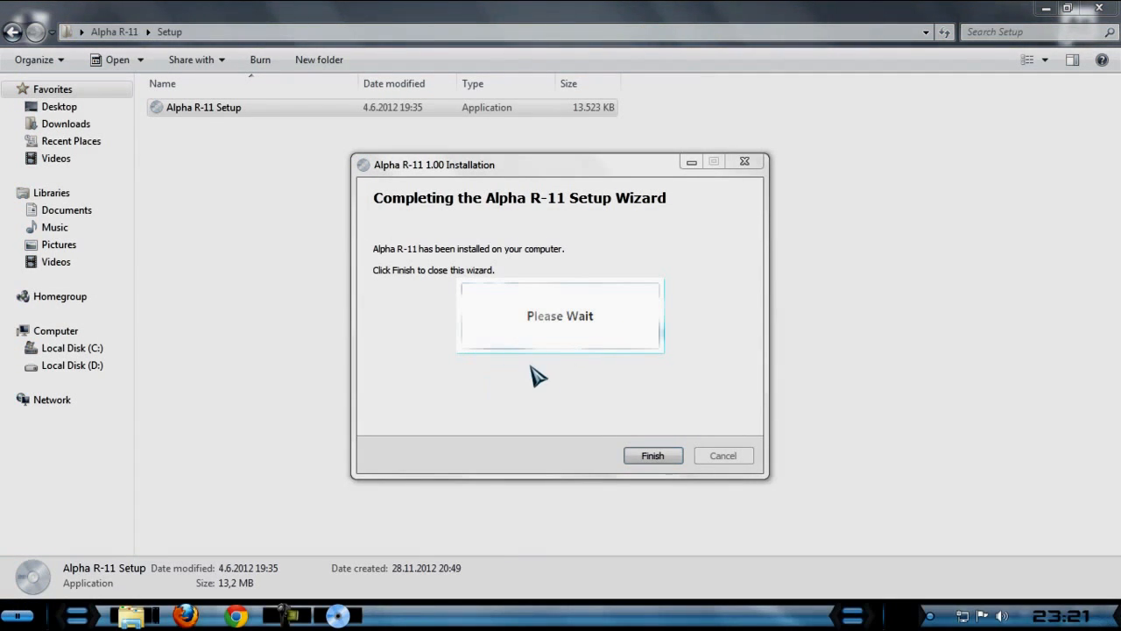
click(652, 454)
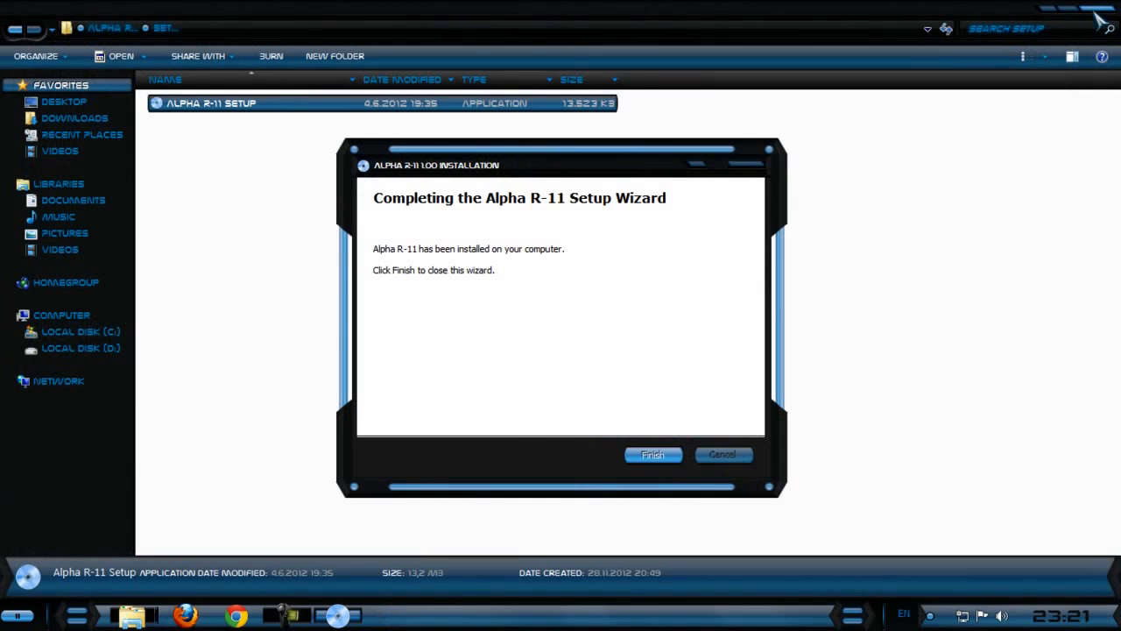
click(652, 455)
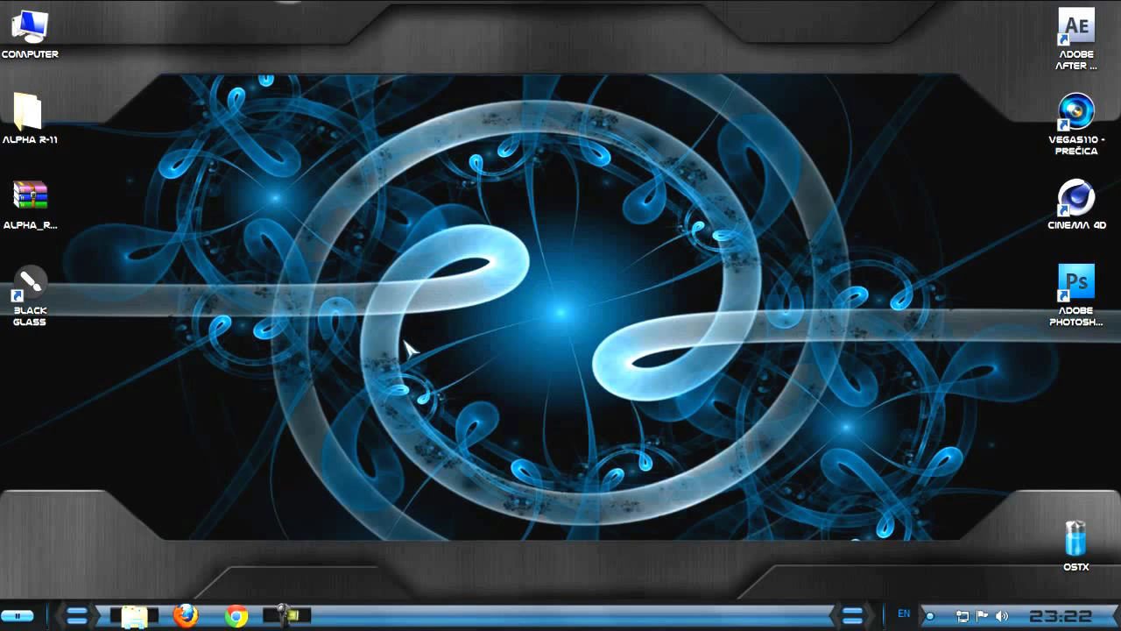
mouse_move(863, 556)
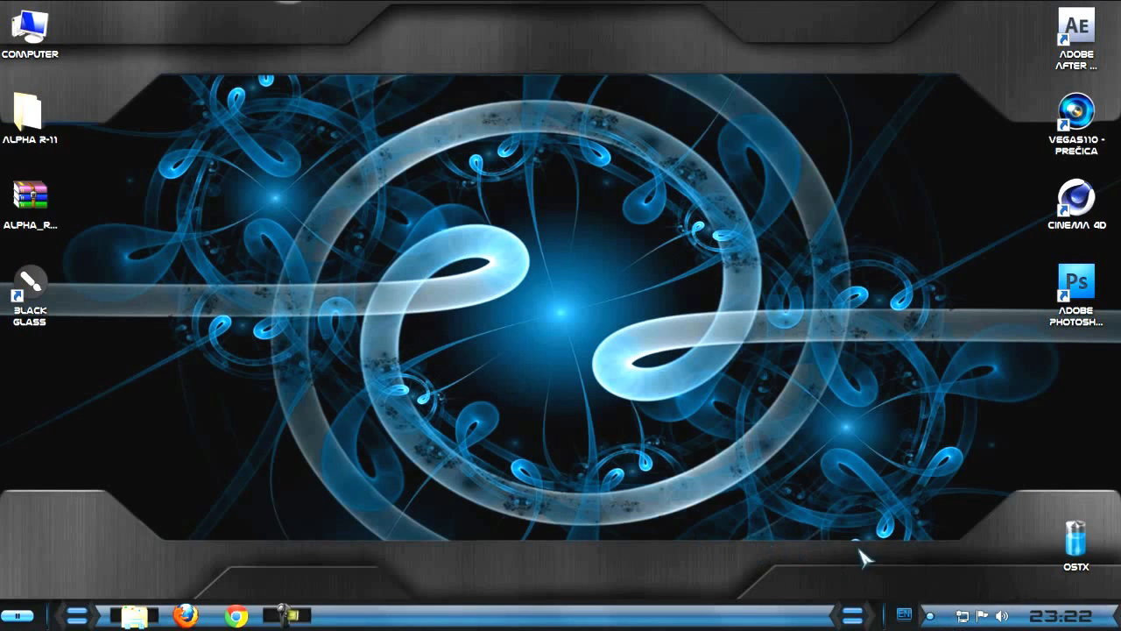
click(922, 613)
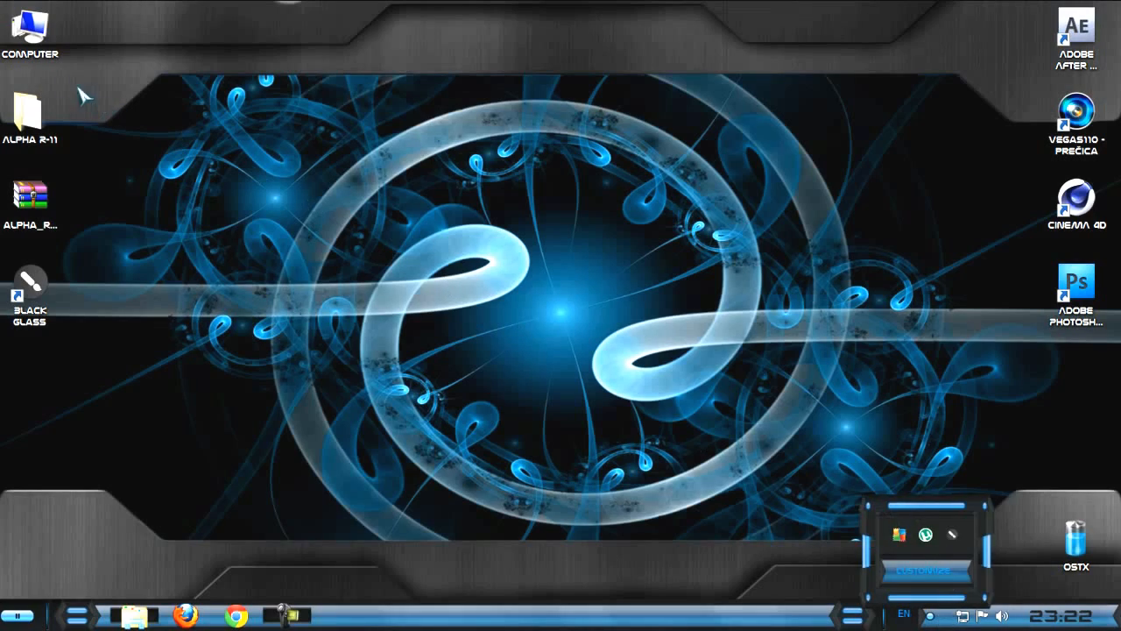
double_click(31, 26)
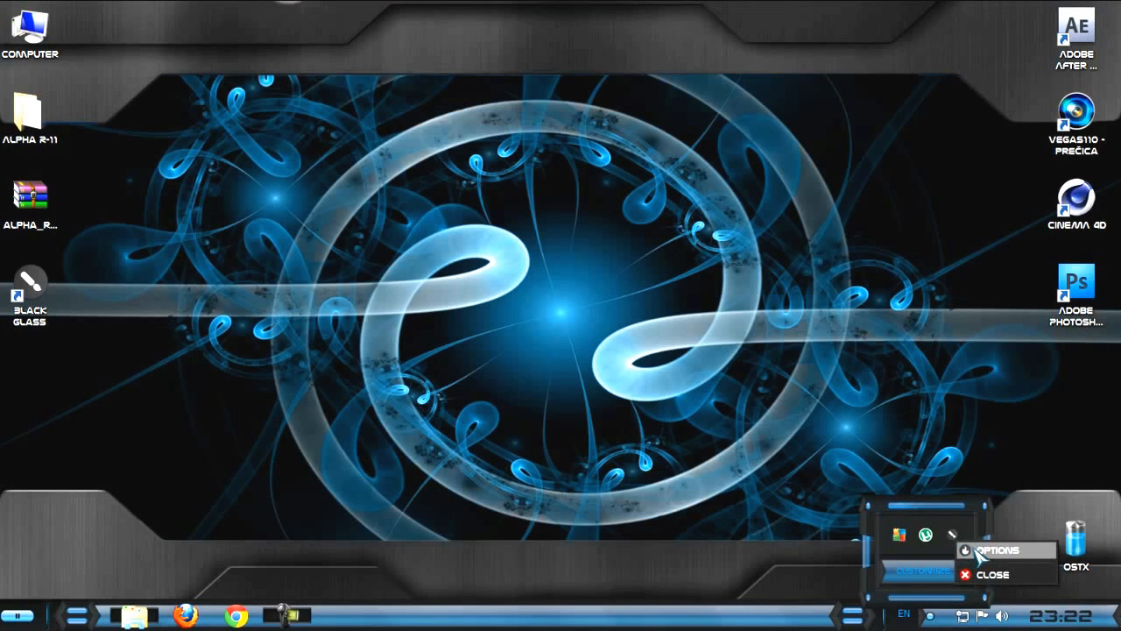
click(988, 549)
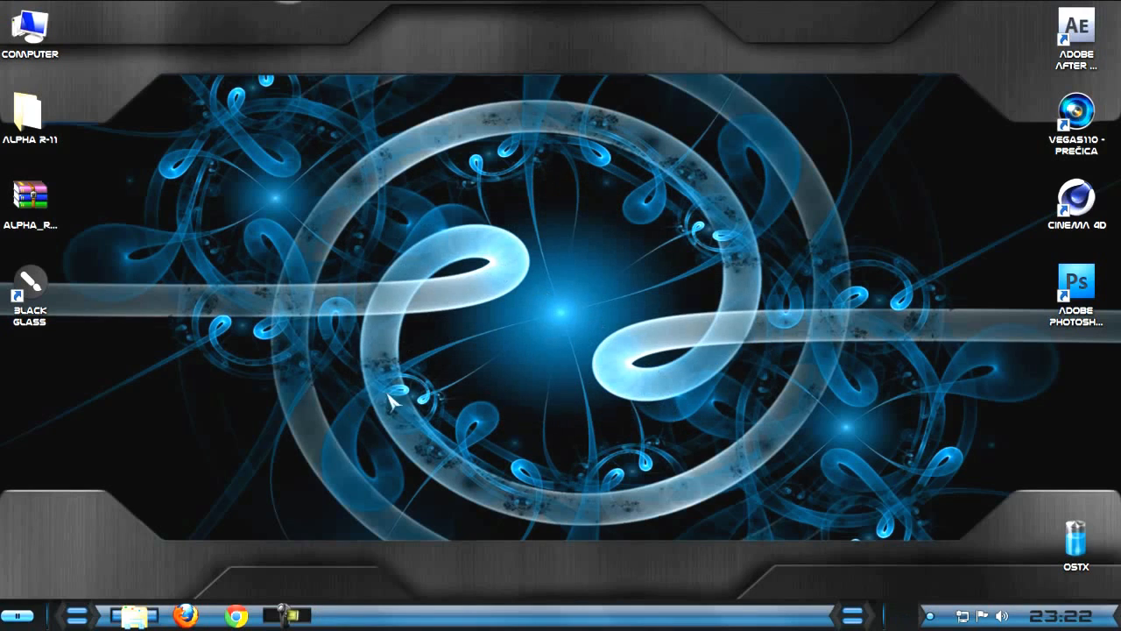
click(30, 118)
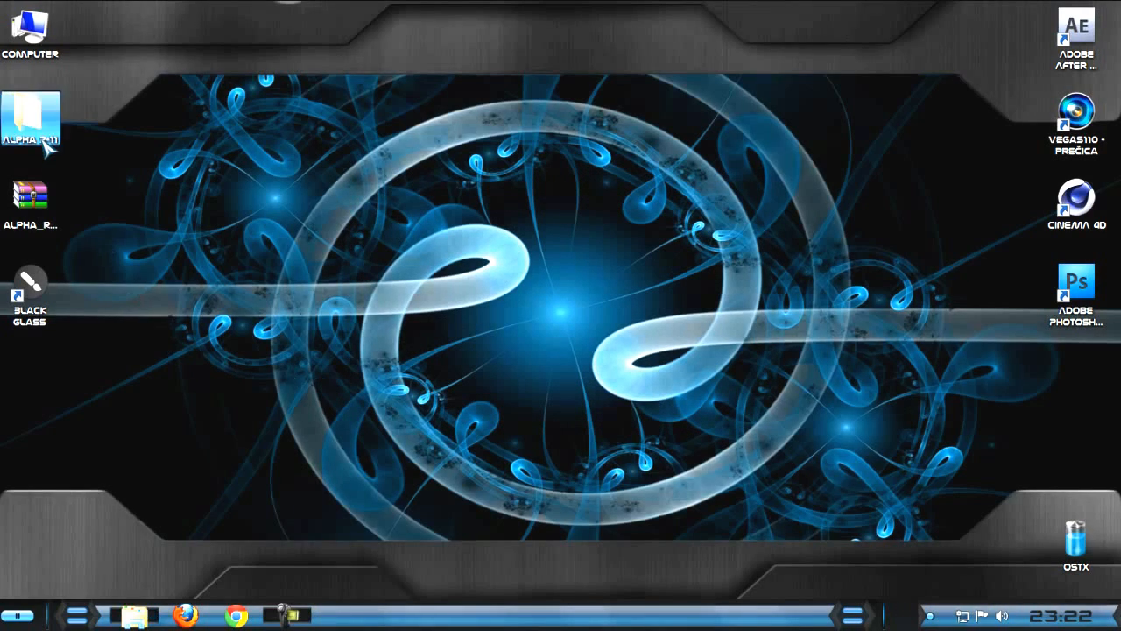
double_click(29, 118)
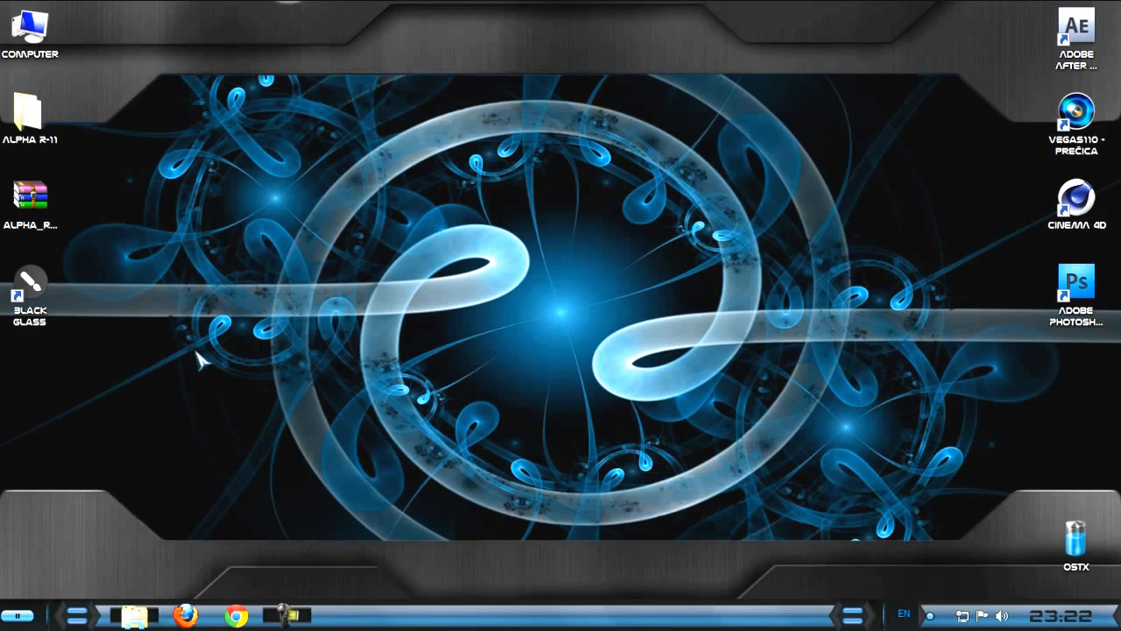
mouse_move(218, 218)
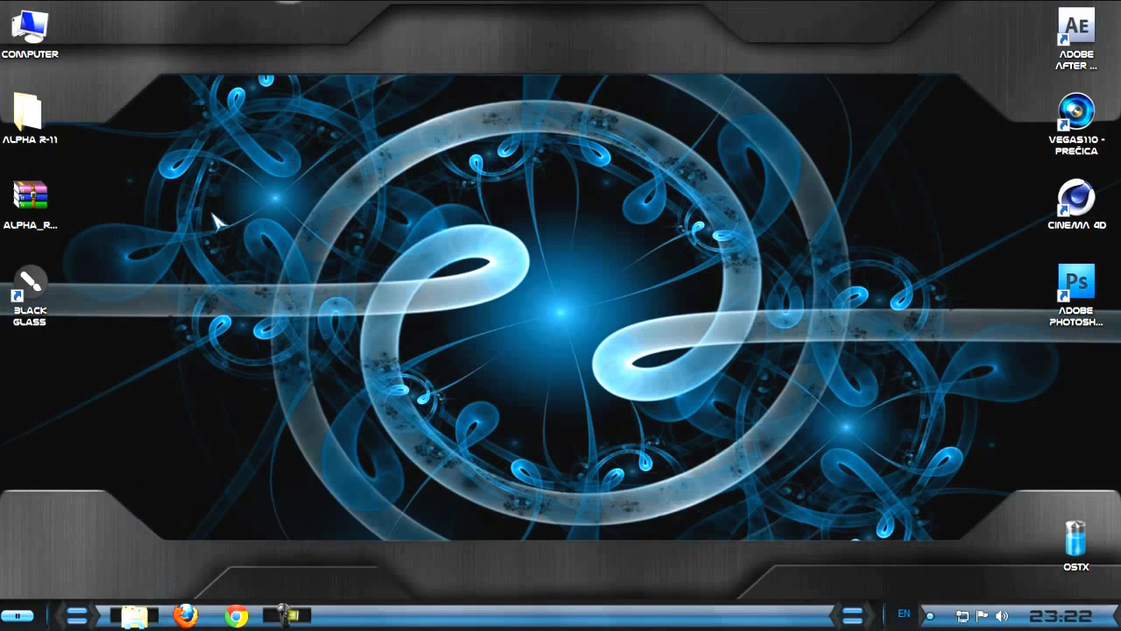